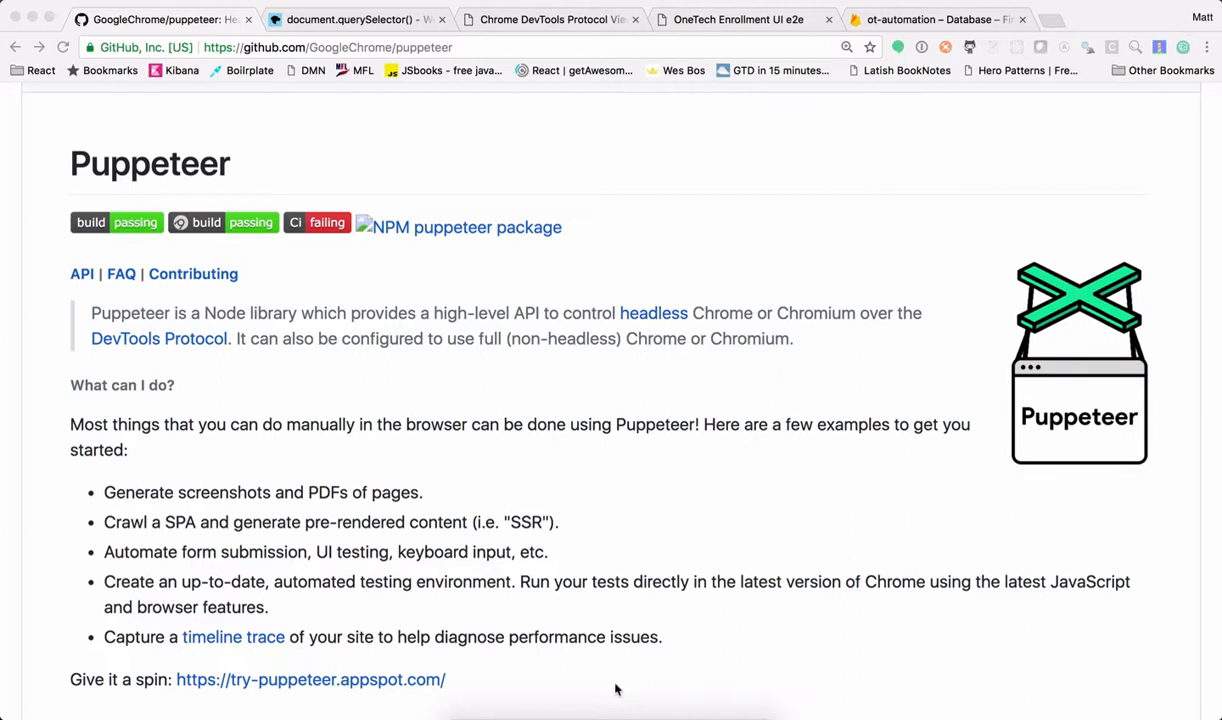
mouse_move(670, 358)
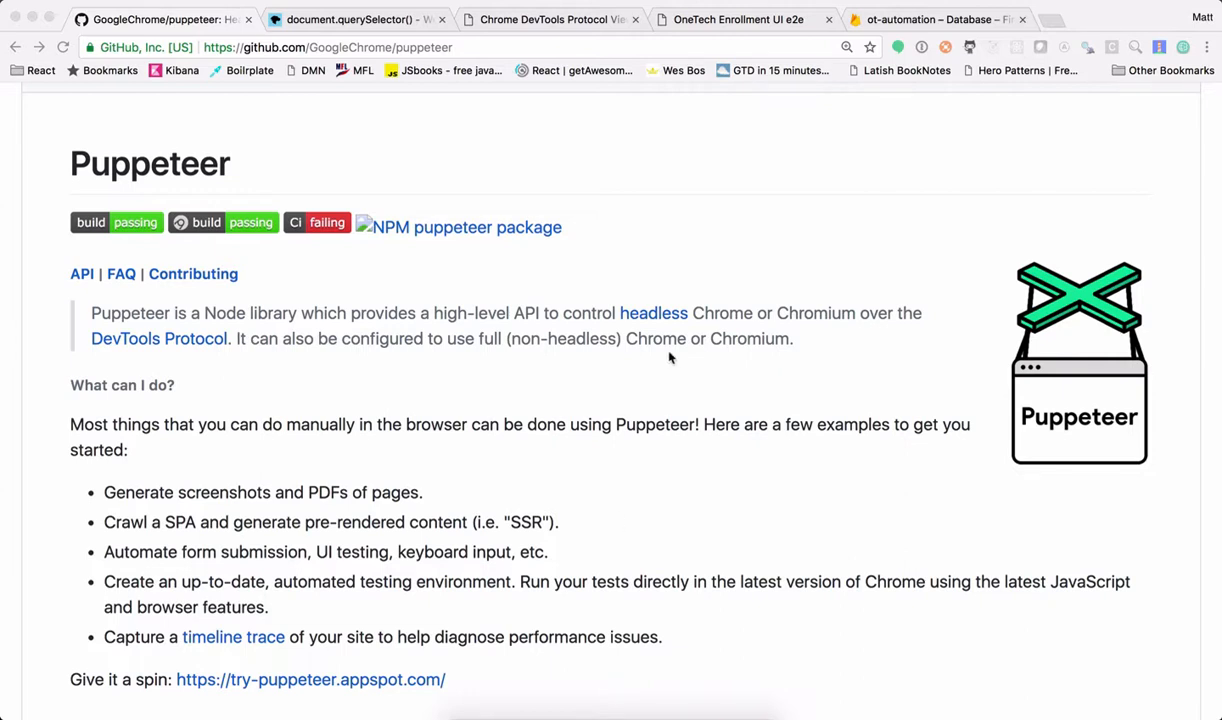
mouse_move(470, 182)
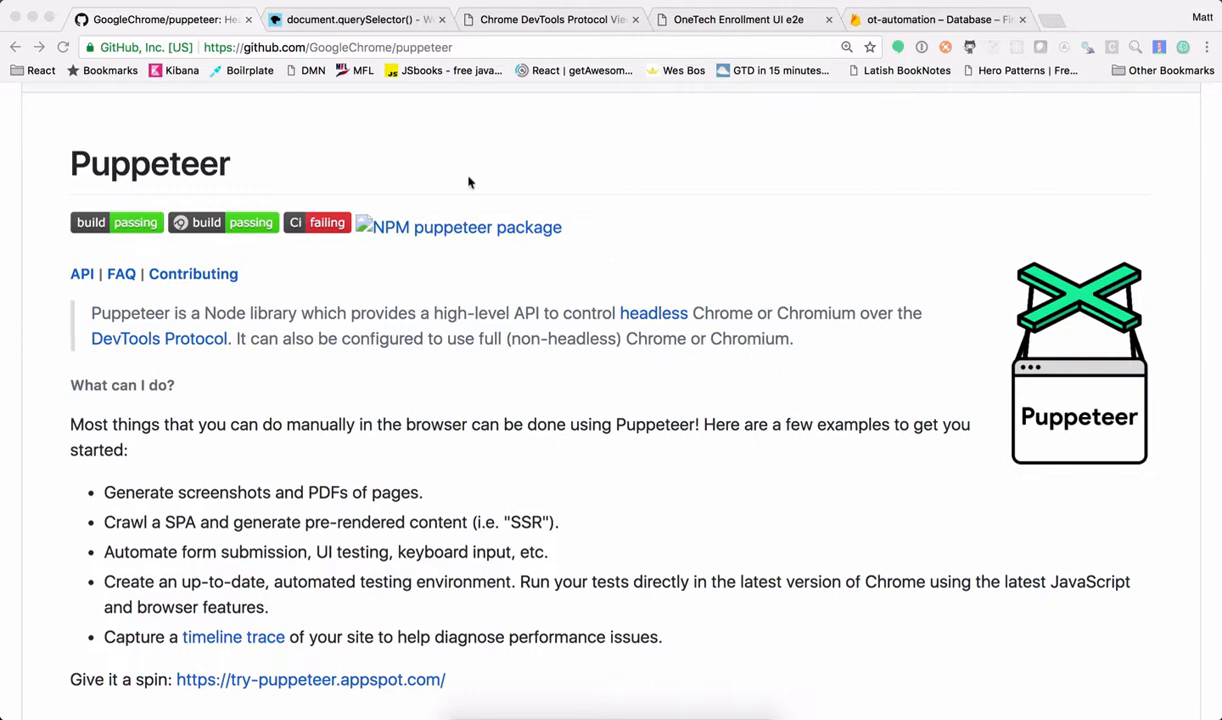
mouse_move(418, 87)
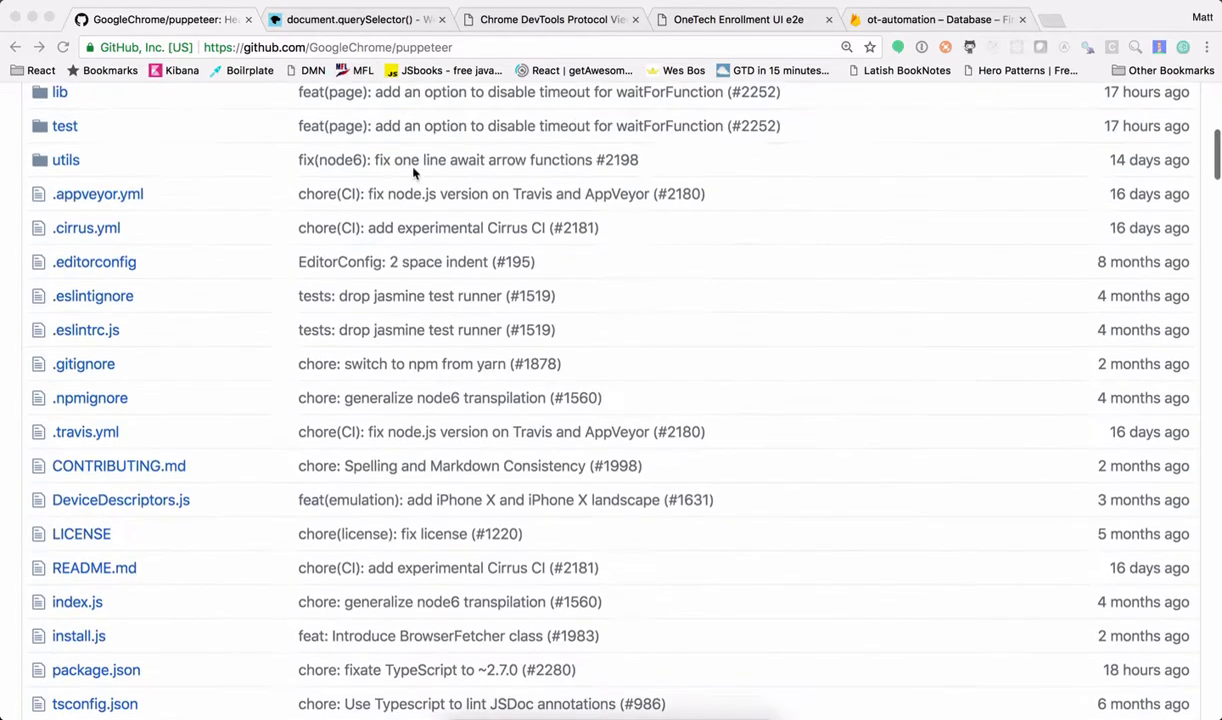
- Bring the Puppeteer README into view, check DevTools' Network panel, then close DevTools
scroll("up", 3)
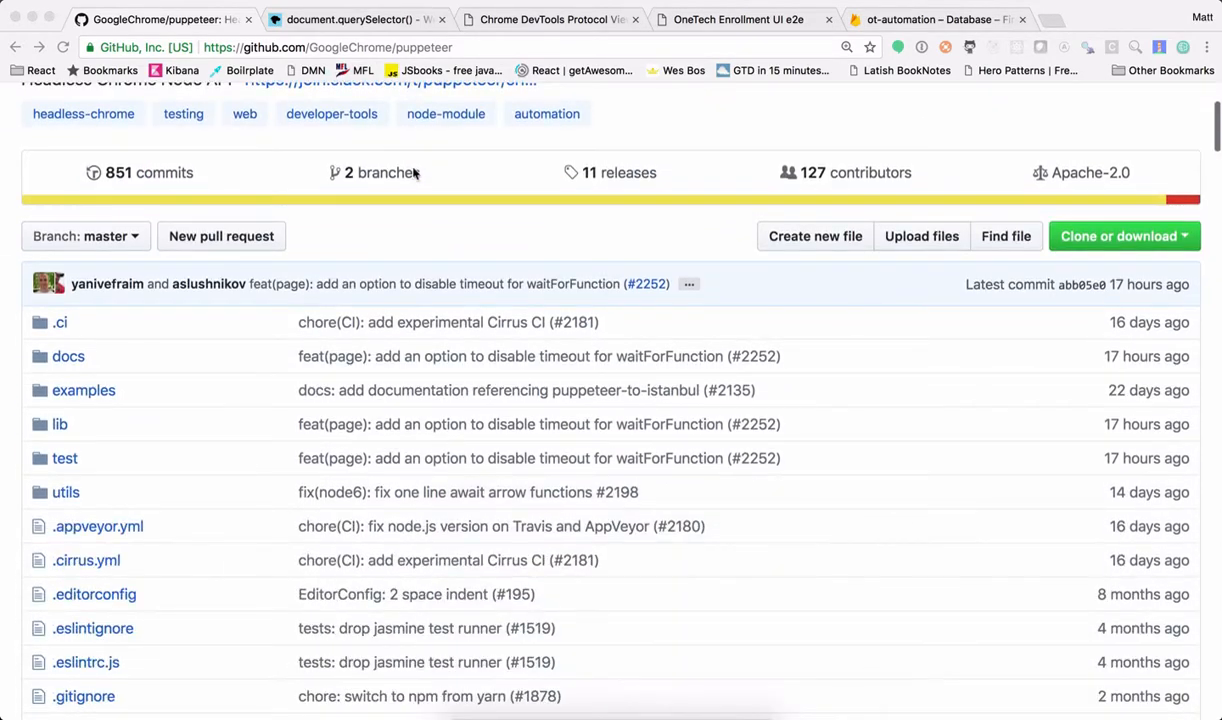
scroll("down", 3)
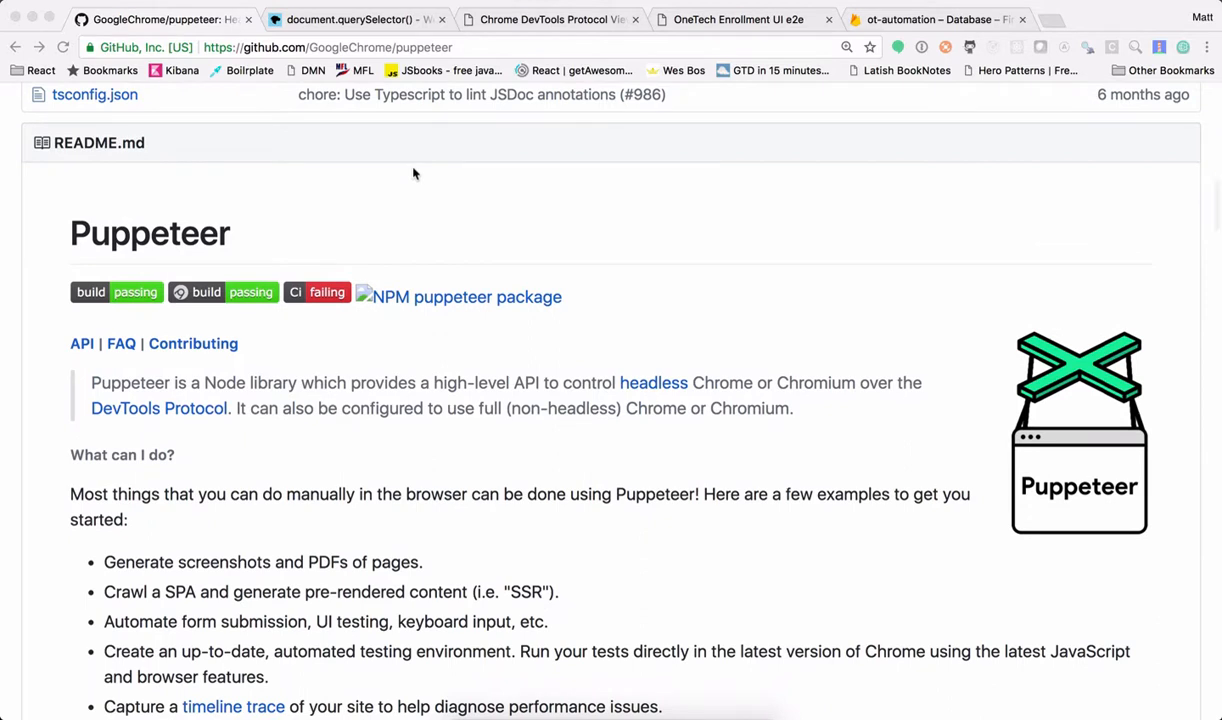
mouse_move(489, 448)
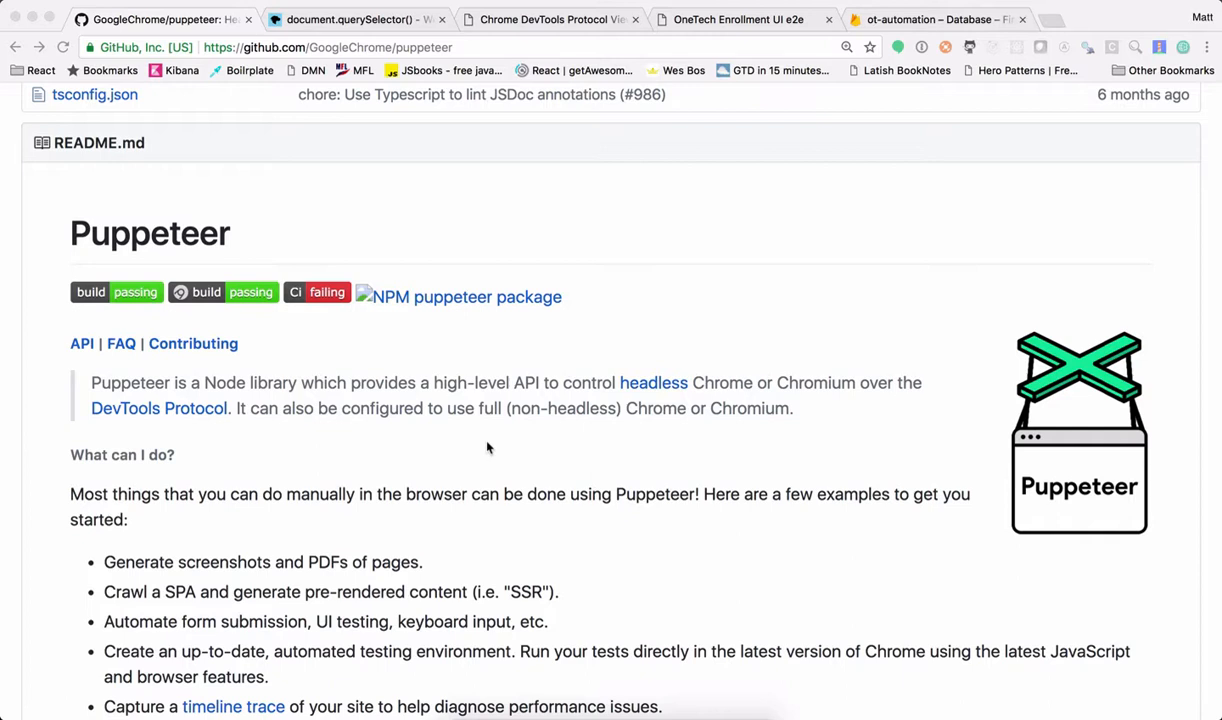
mouse_move(782, 401)
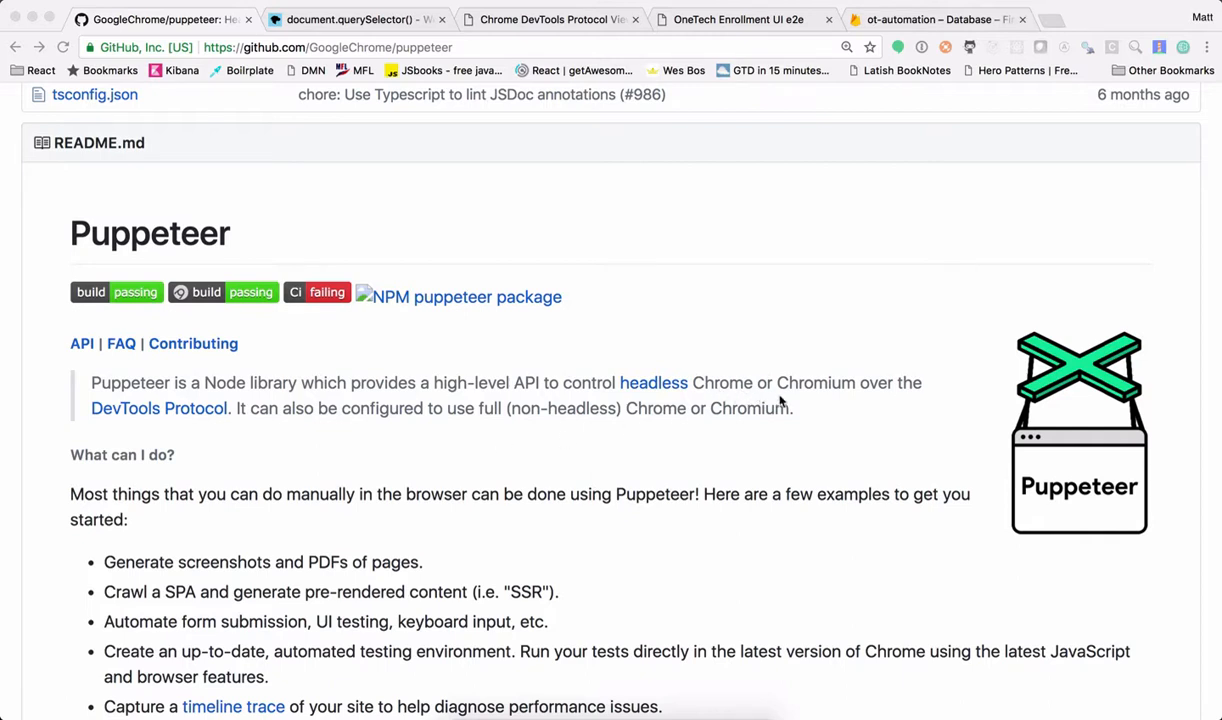
mouse_move(704, 420)
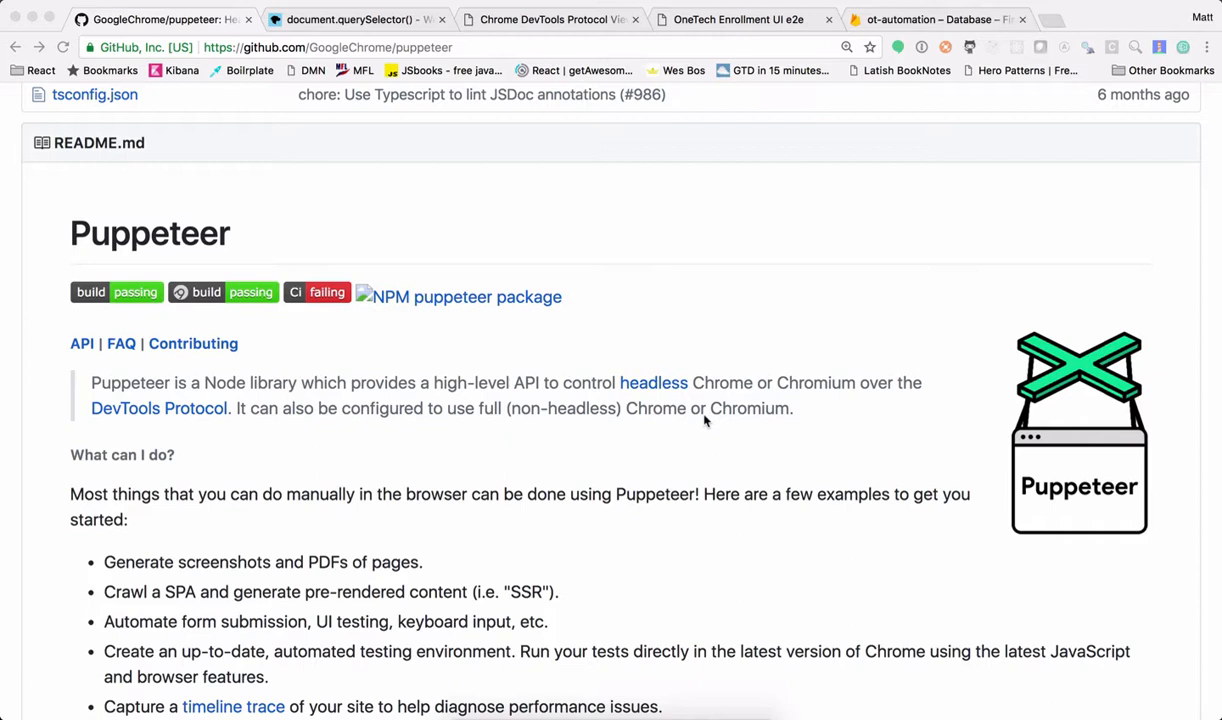
mouse_move(308, 420)
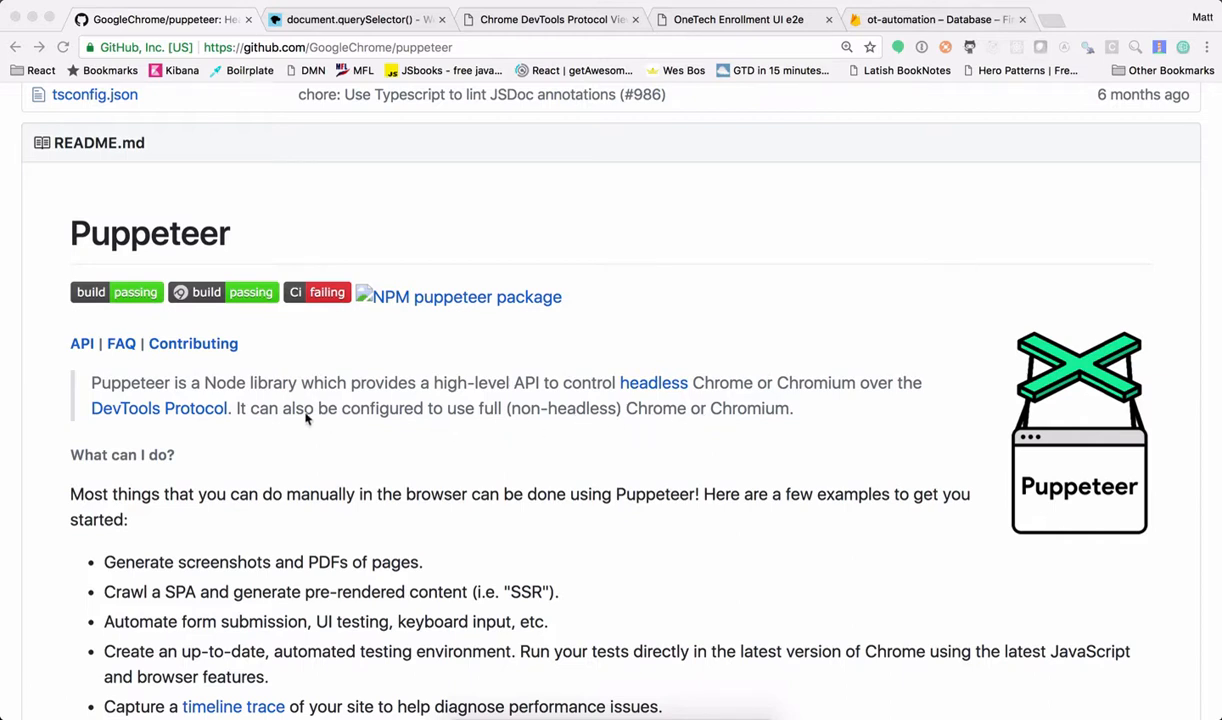
mouse_move(240, 428)
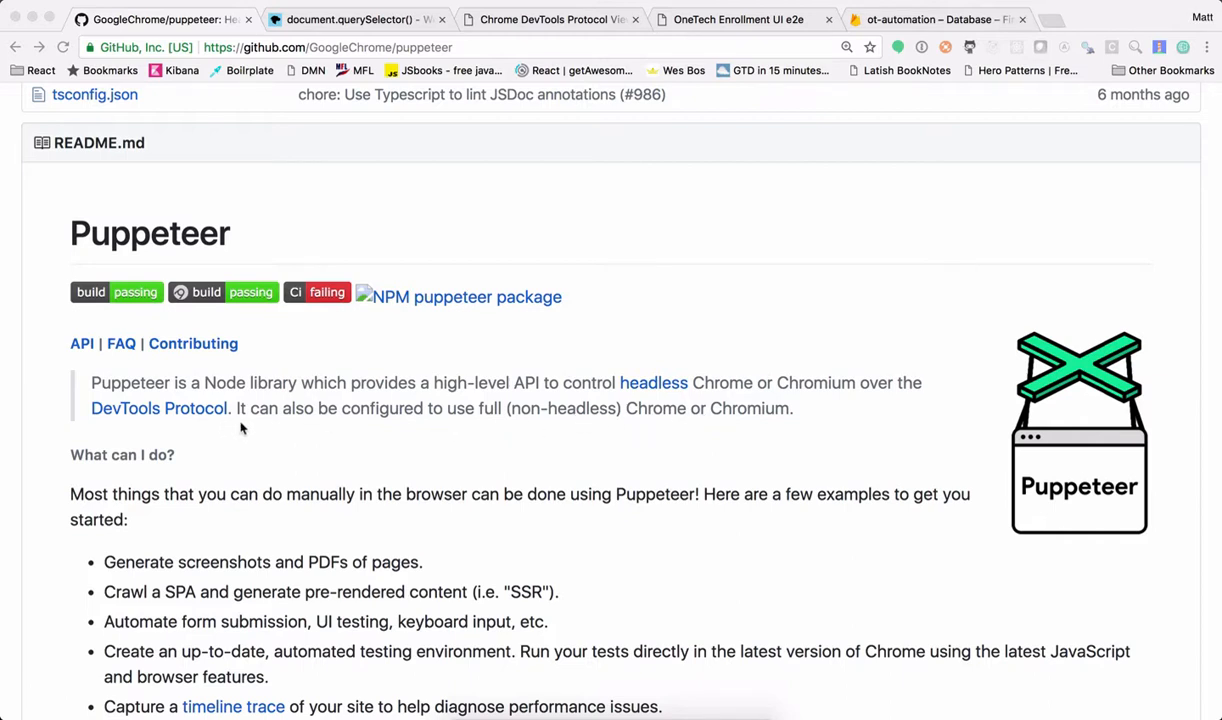
mouse_move(342, 457)
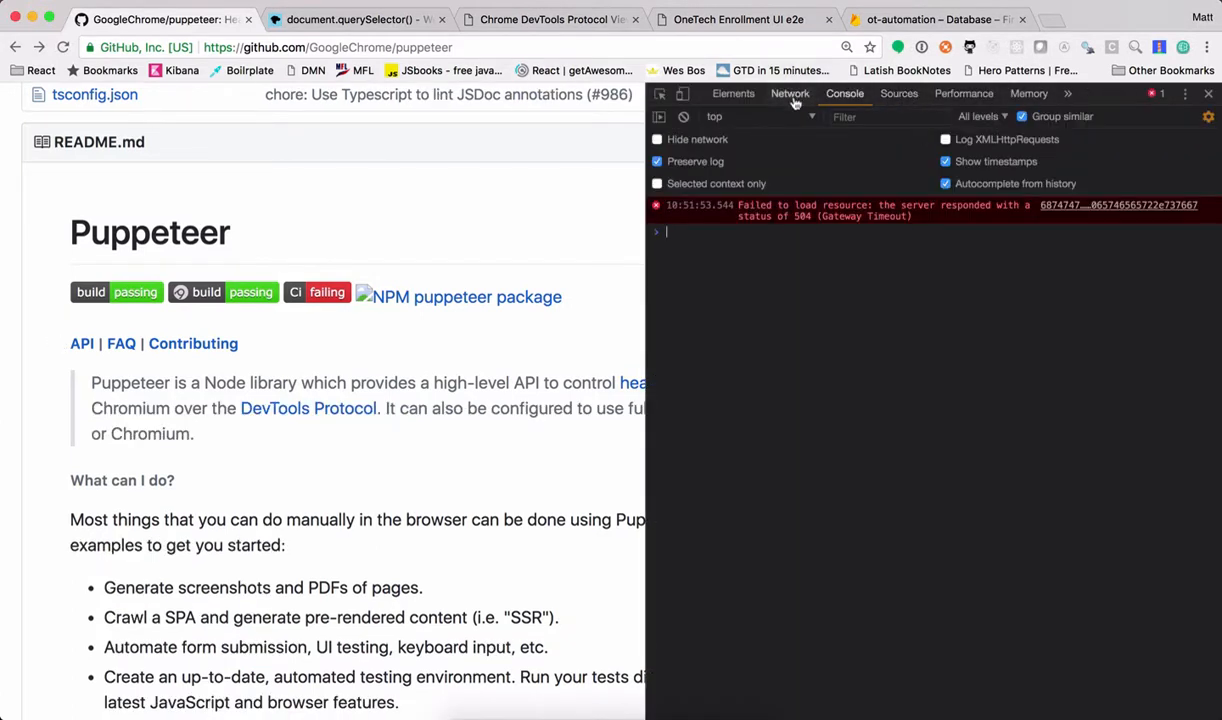
left_click(790, 93)
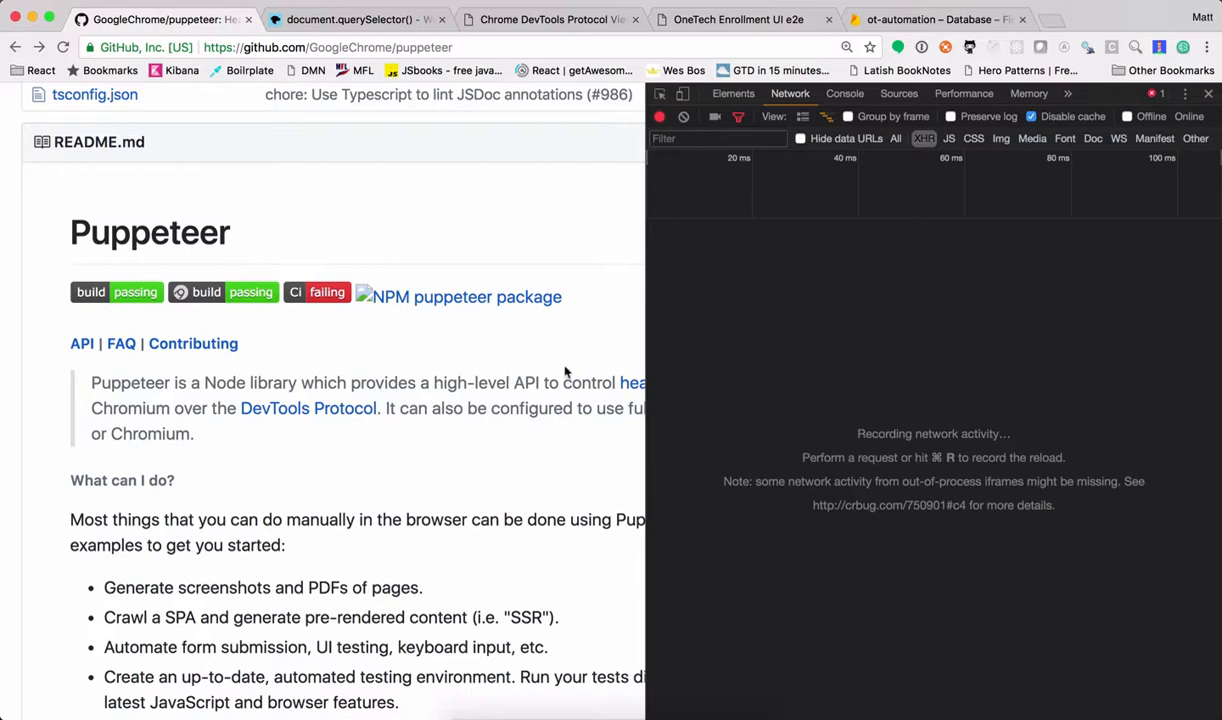
left_click(1207, 93)
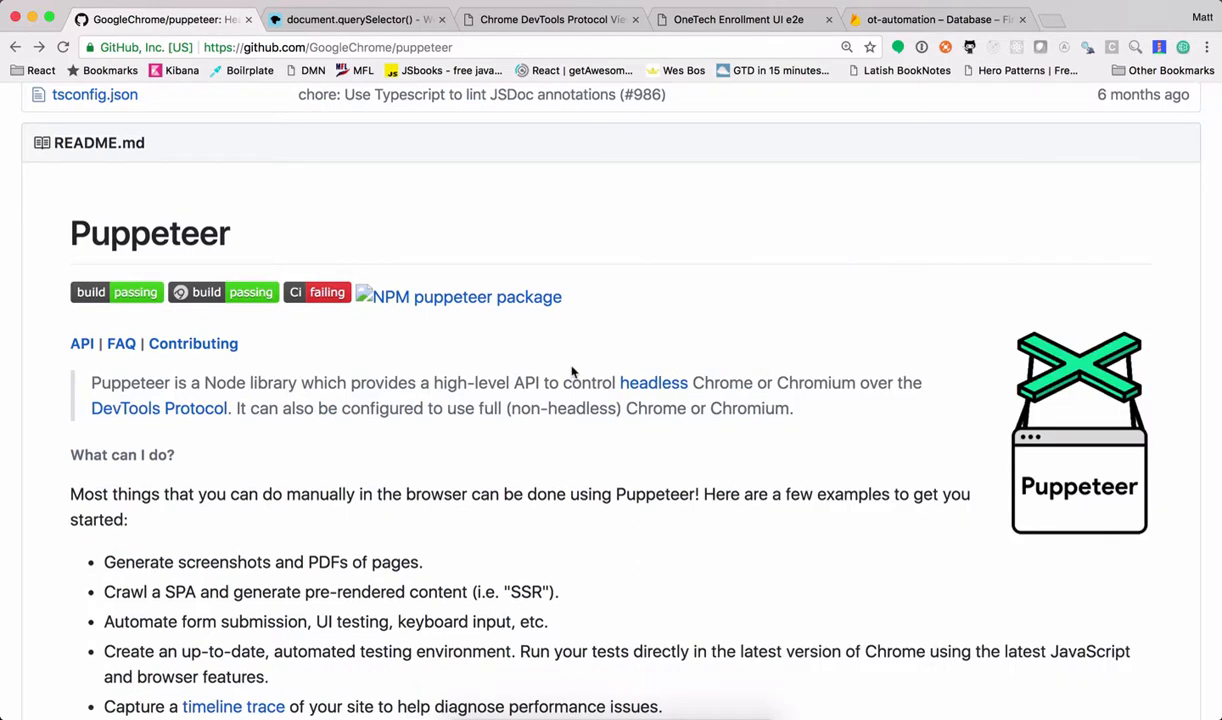
scroll("down", 3)
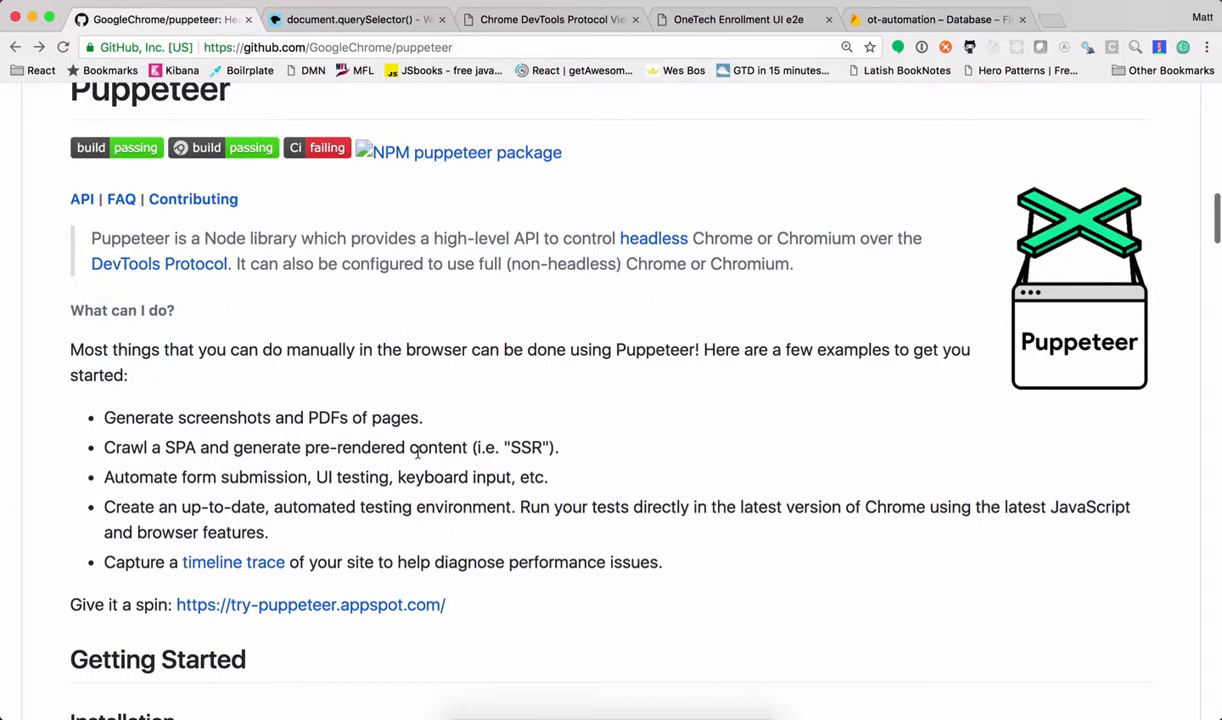
mouse_move(207, 471)
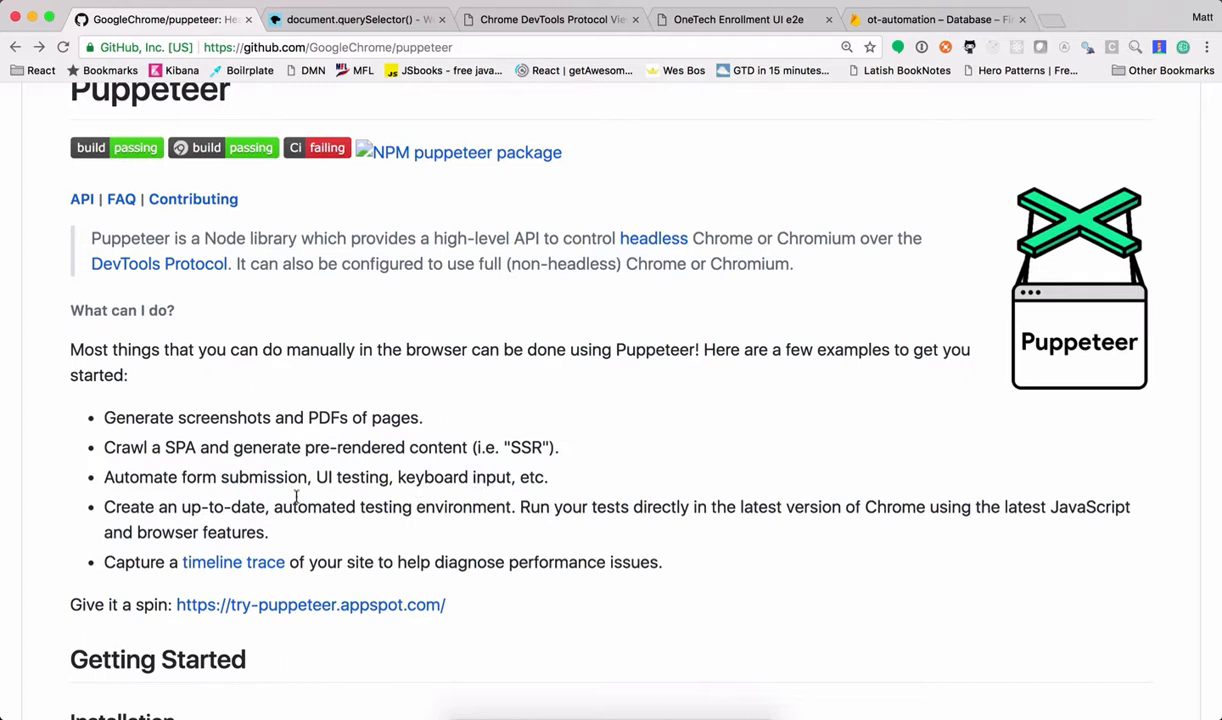
mouse_move(396, 497)
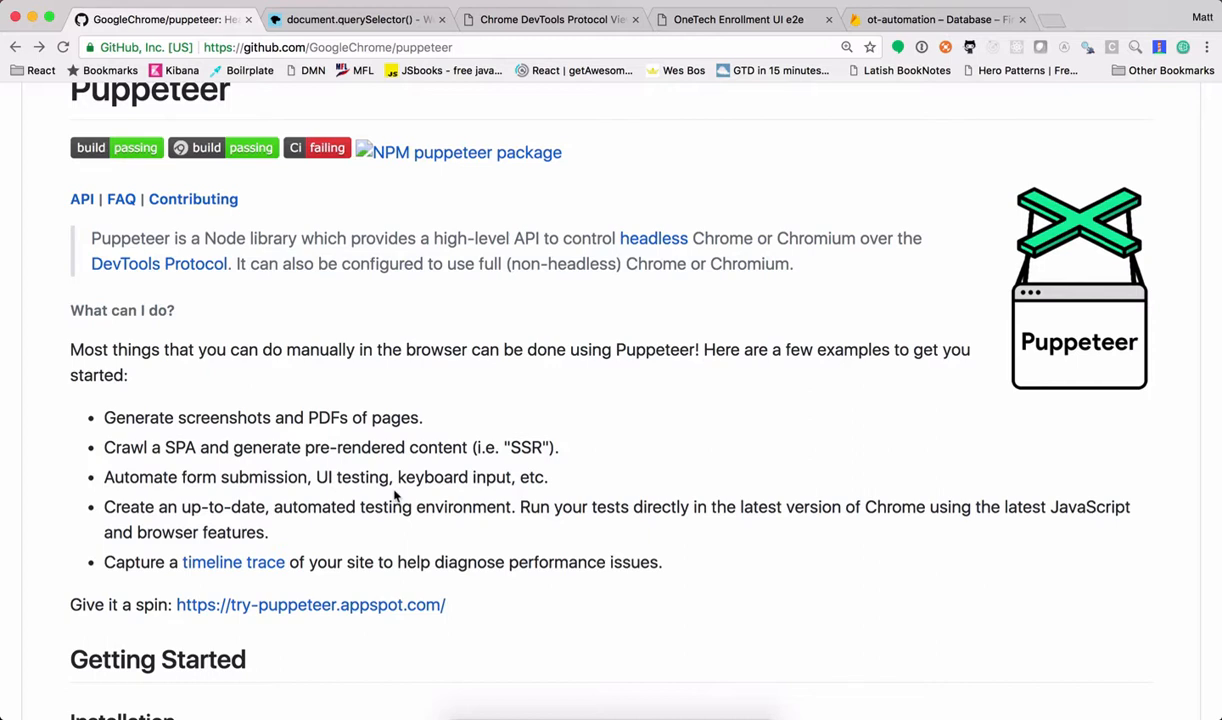
mouse_move(311, 530)
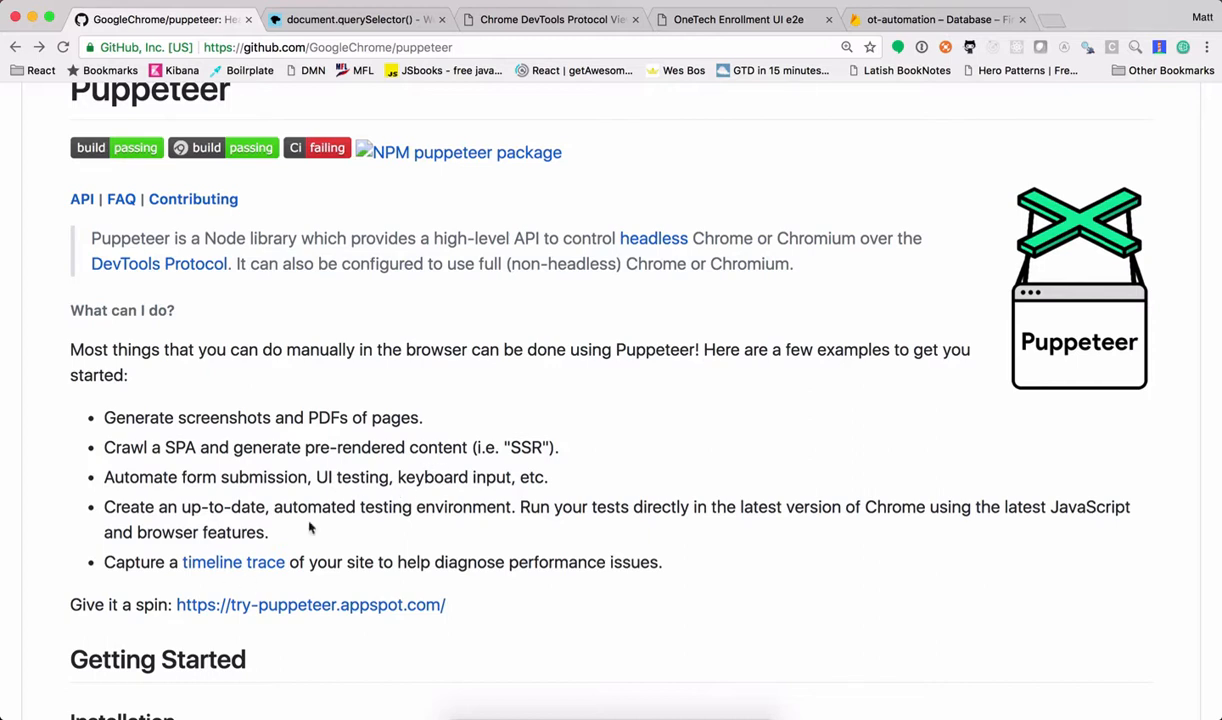
scroll("down", 3)
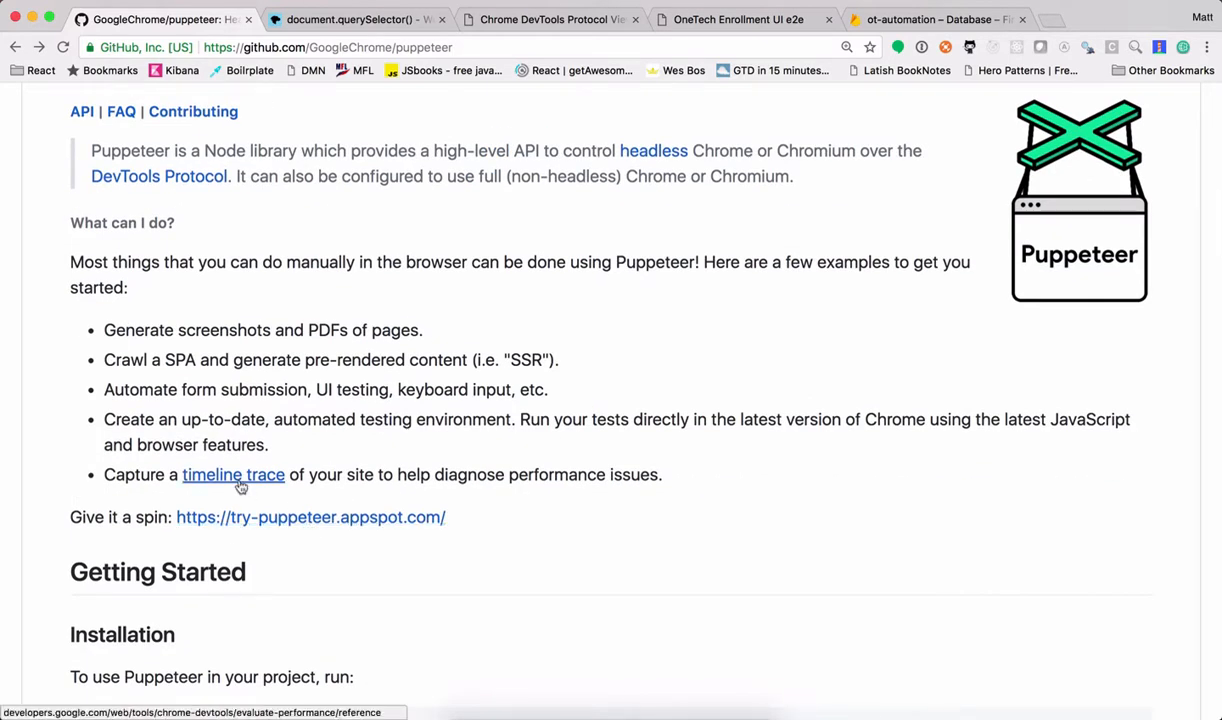
mouse_move(555, 480)
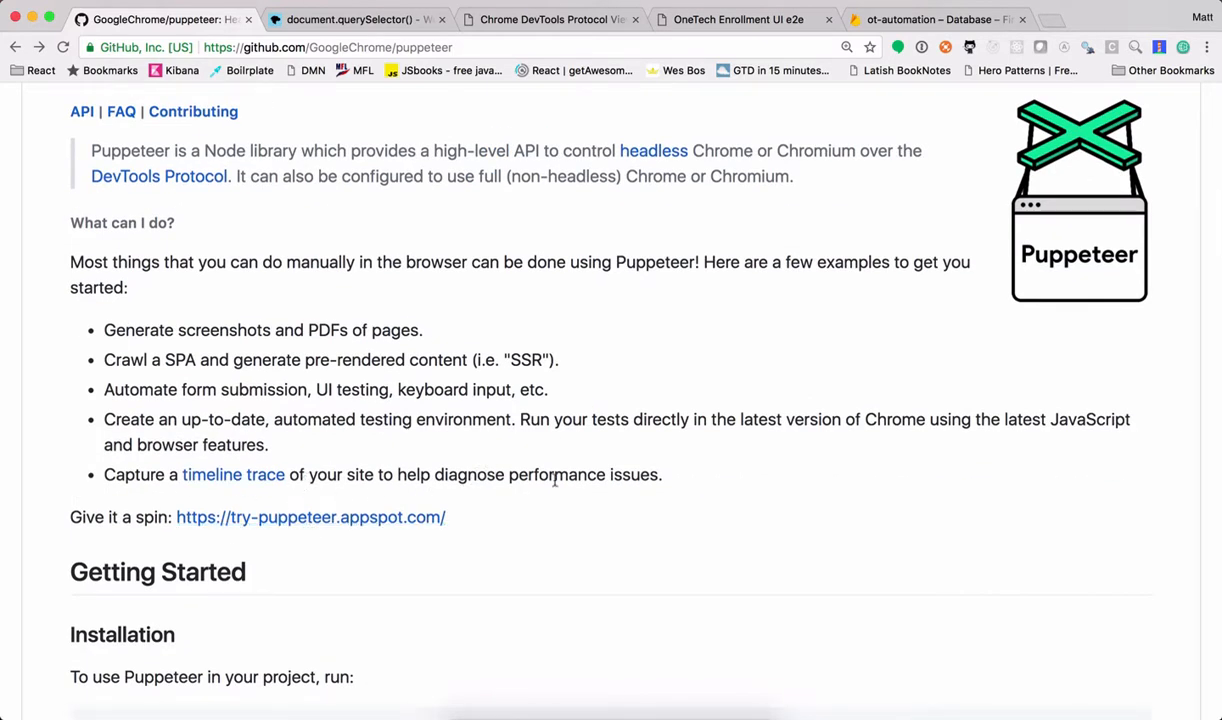
mouse_move(641, 491)
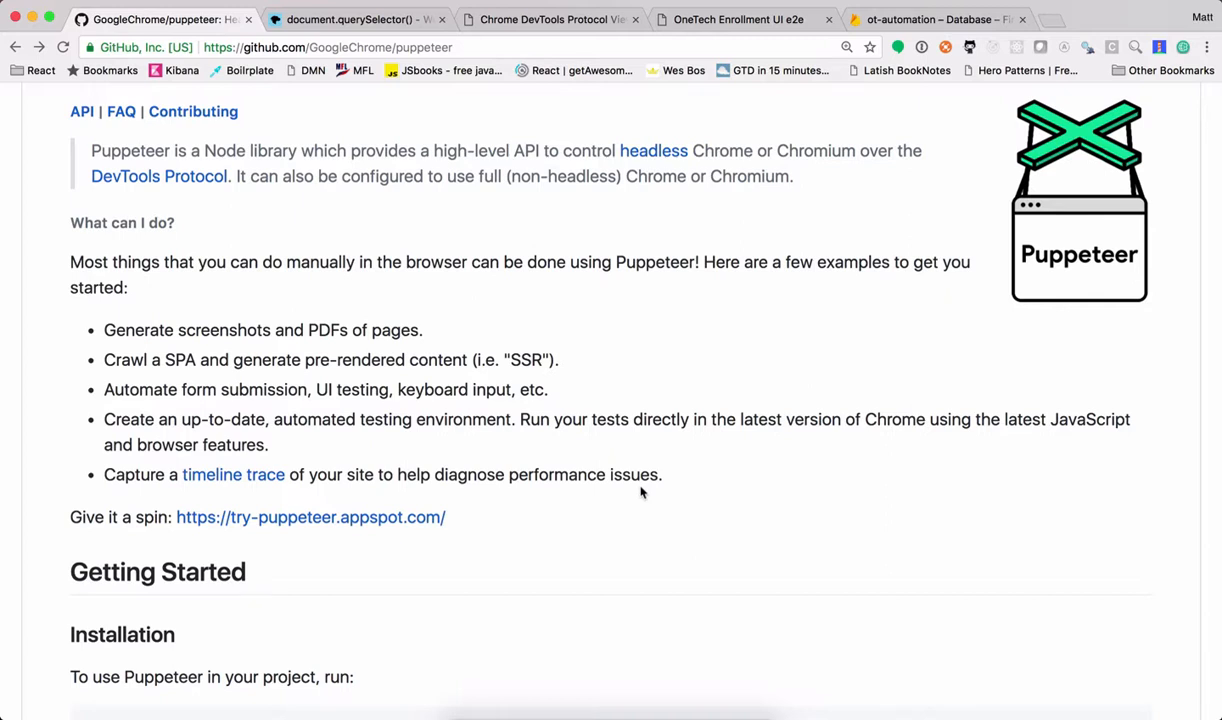
scroll("down", 3)
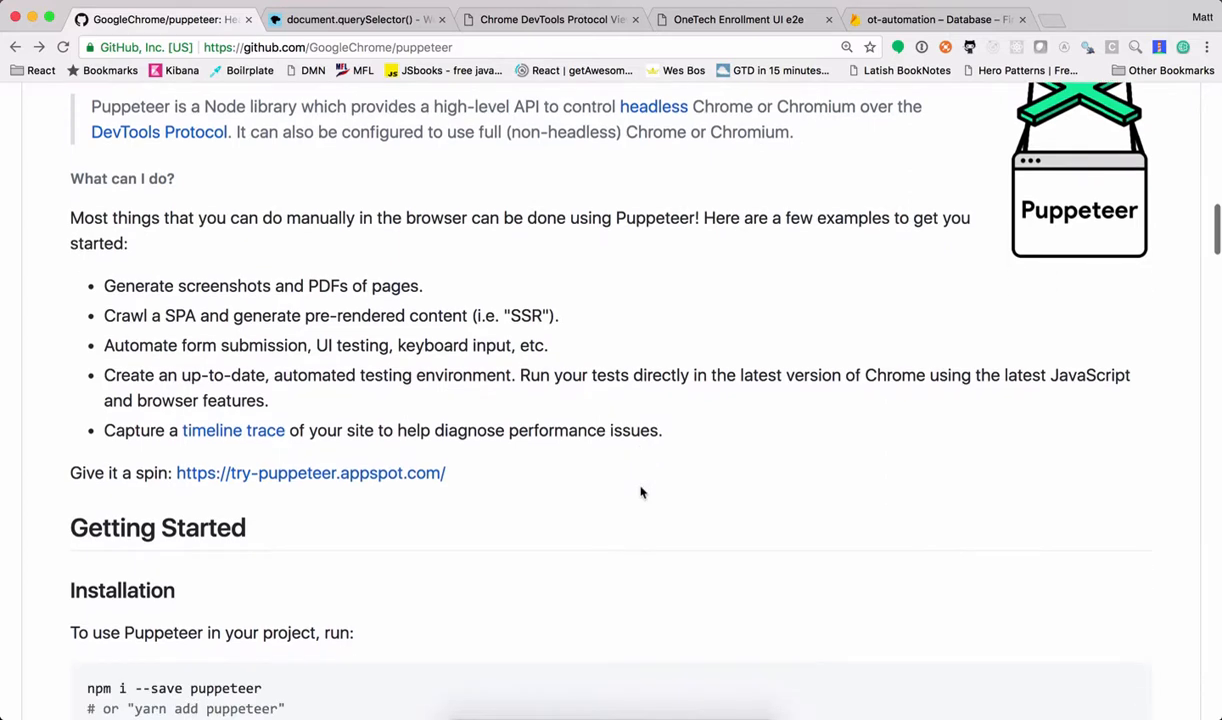
- Scroll the README through Getting Started and Installation to the Usage example.js script
scroll("down", 3)
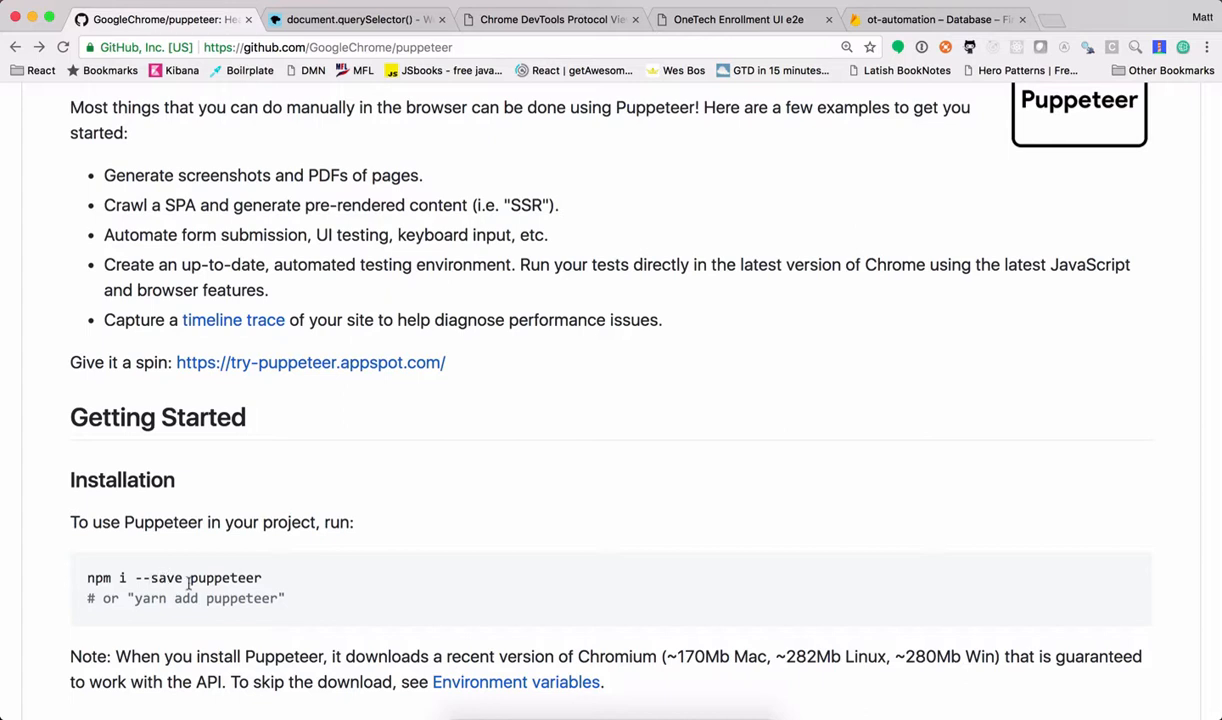
scroll("down", 3)
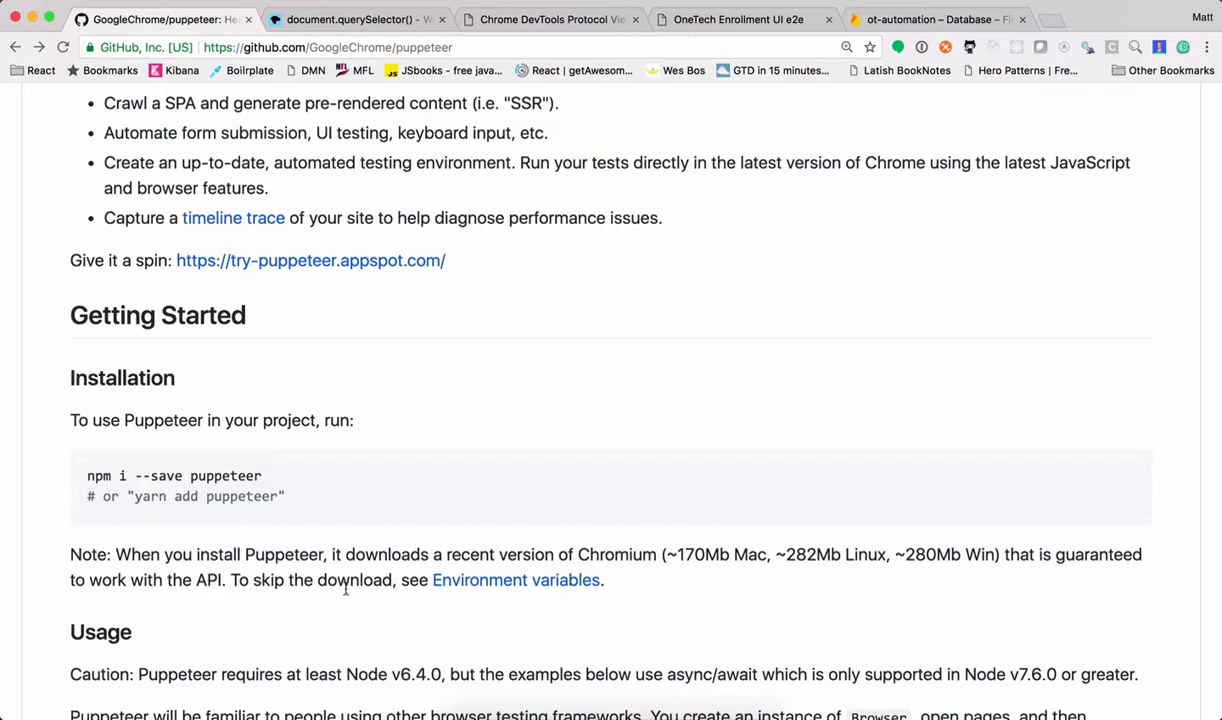
scroll("down", 3)
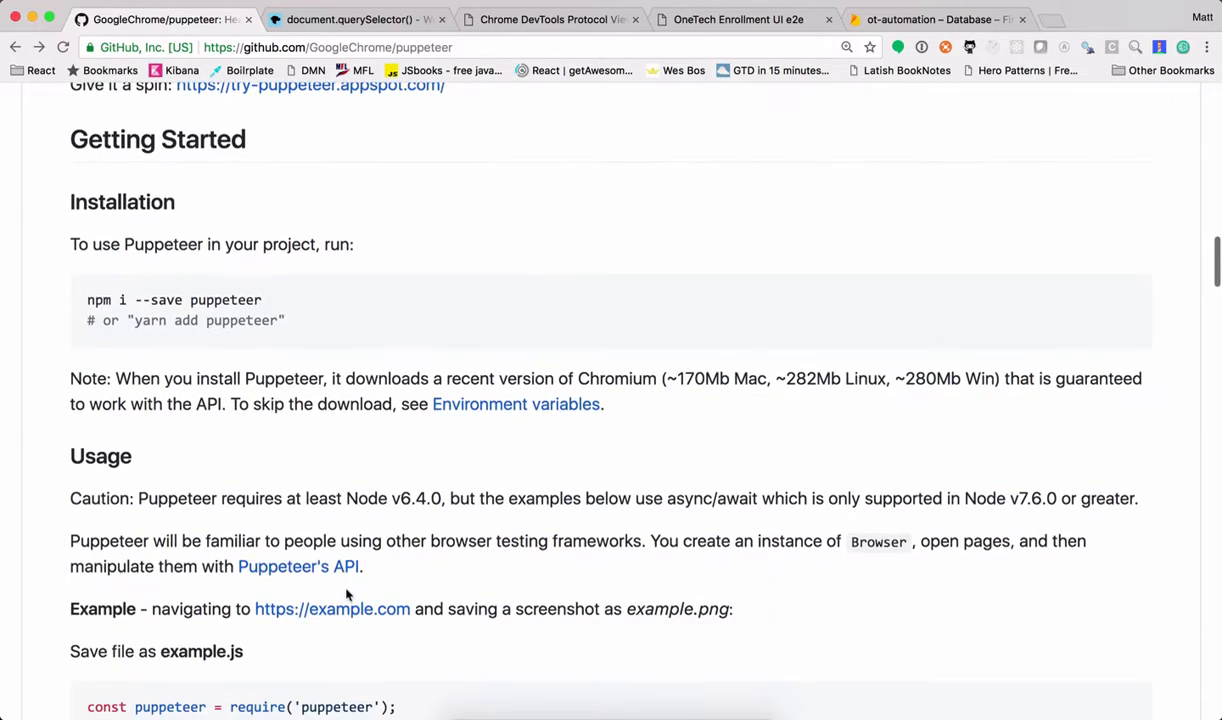
scroll("down", 3)
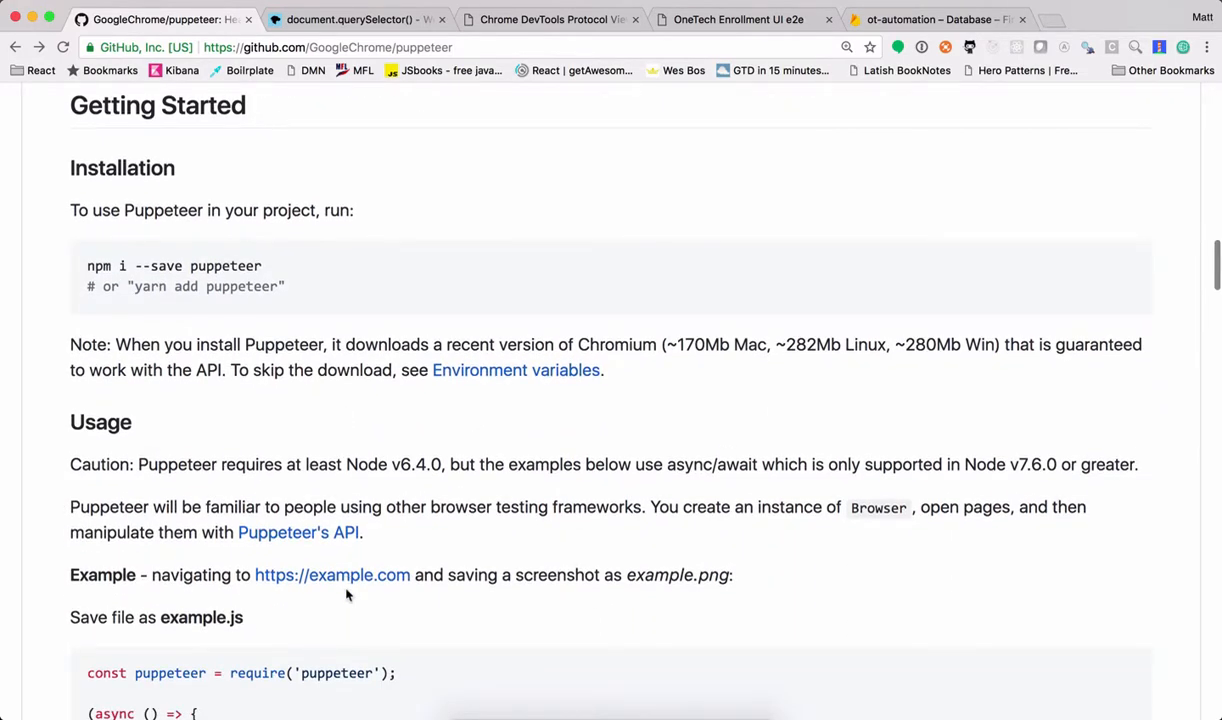
- Read down through the hn.js PDF and get-dimensions.js examples
scroll("down", 3)
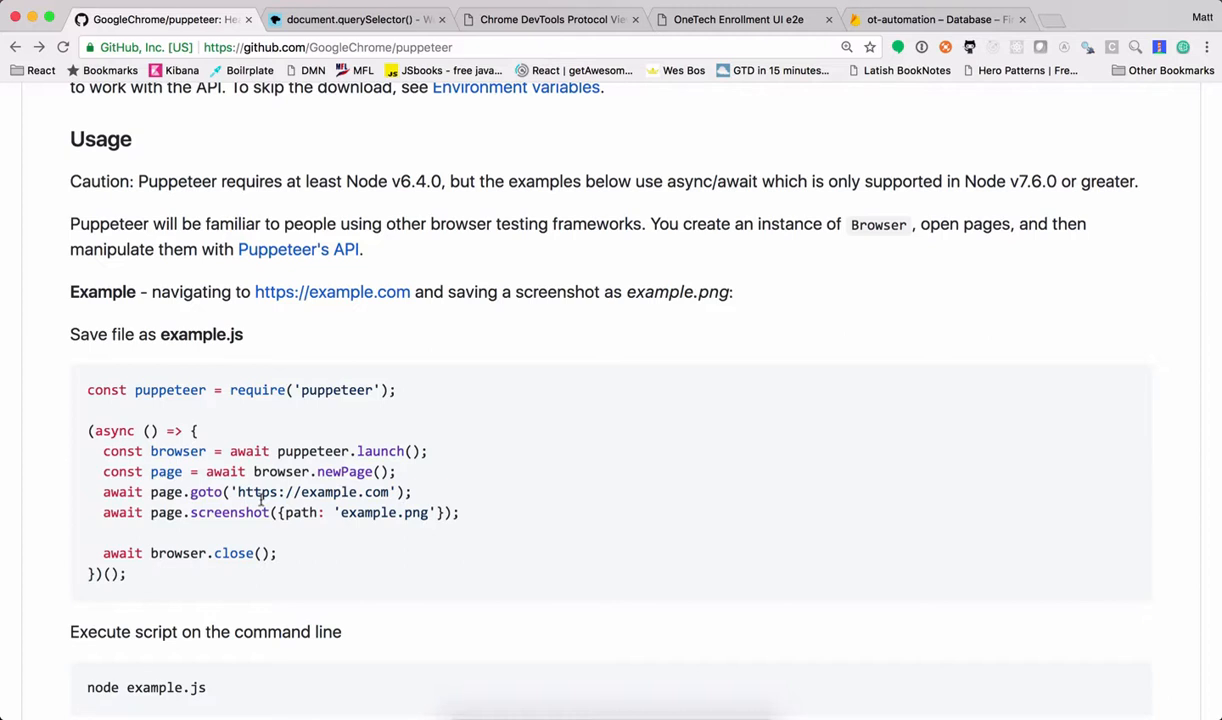
mouse_move(388, 510)
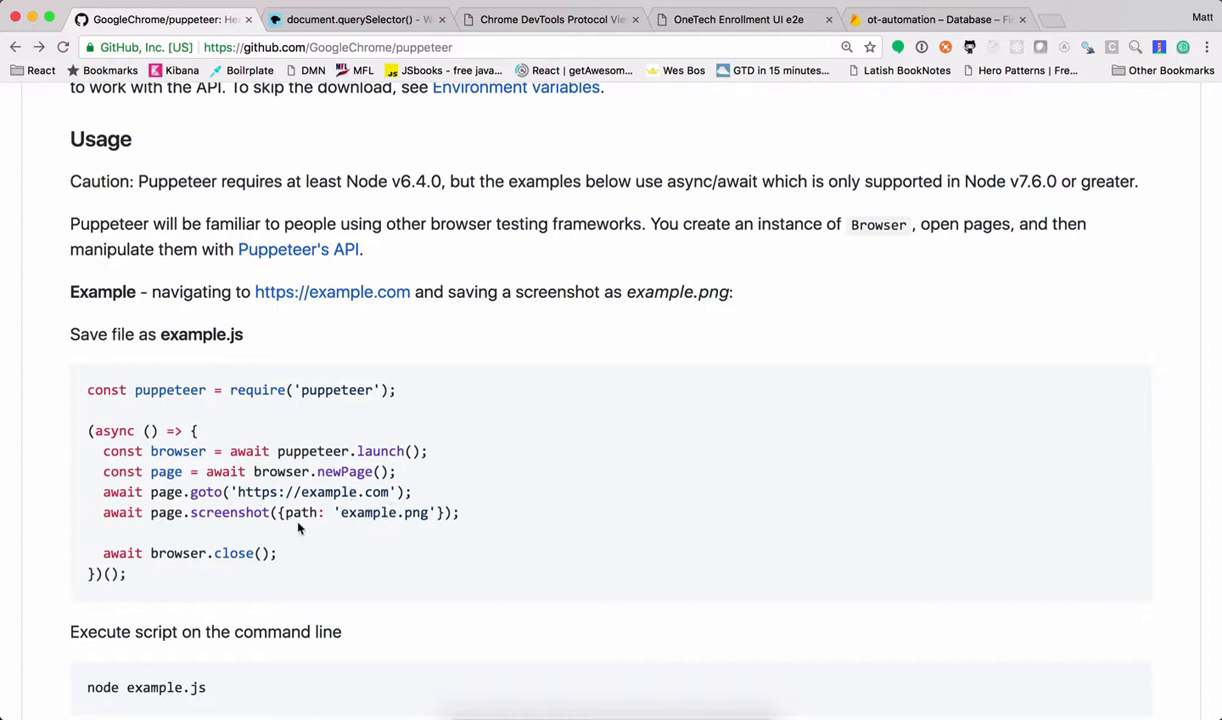
mouse_move(313, 538)
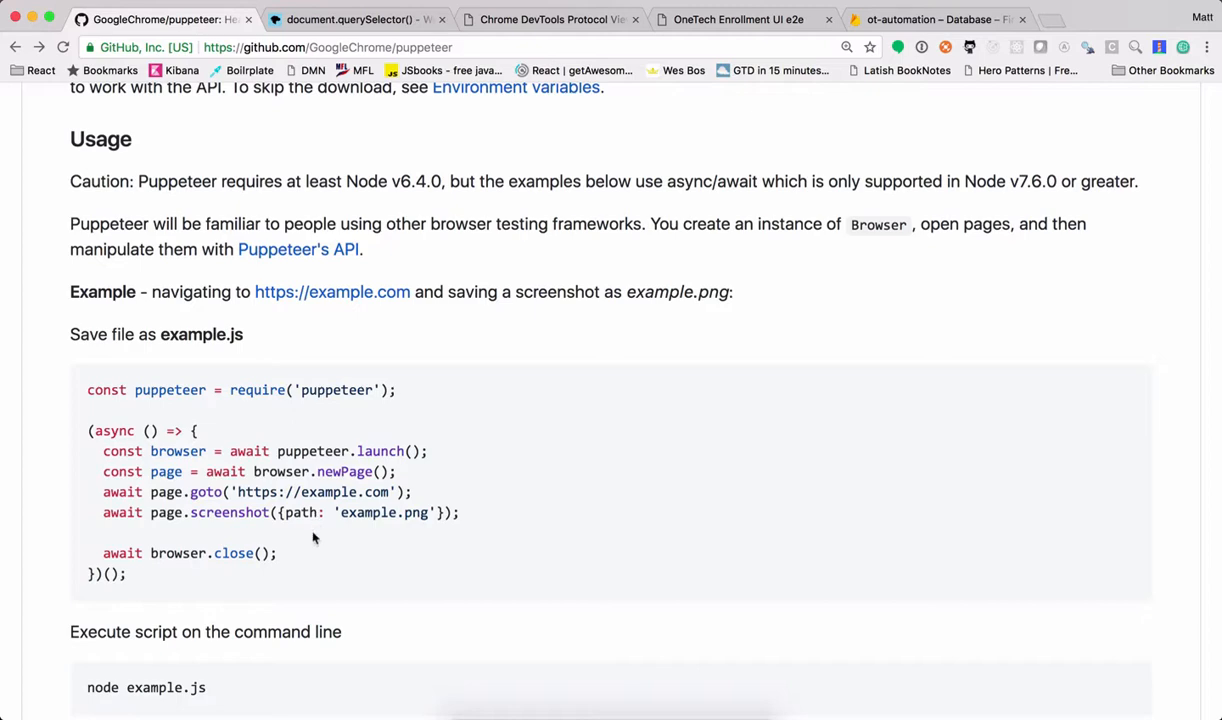
scroll("down", 3)
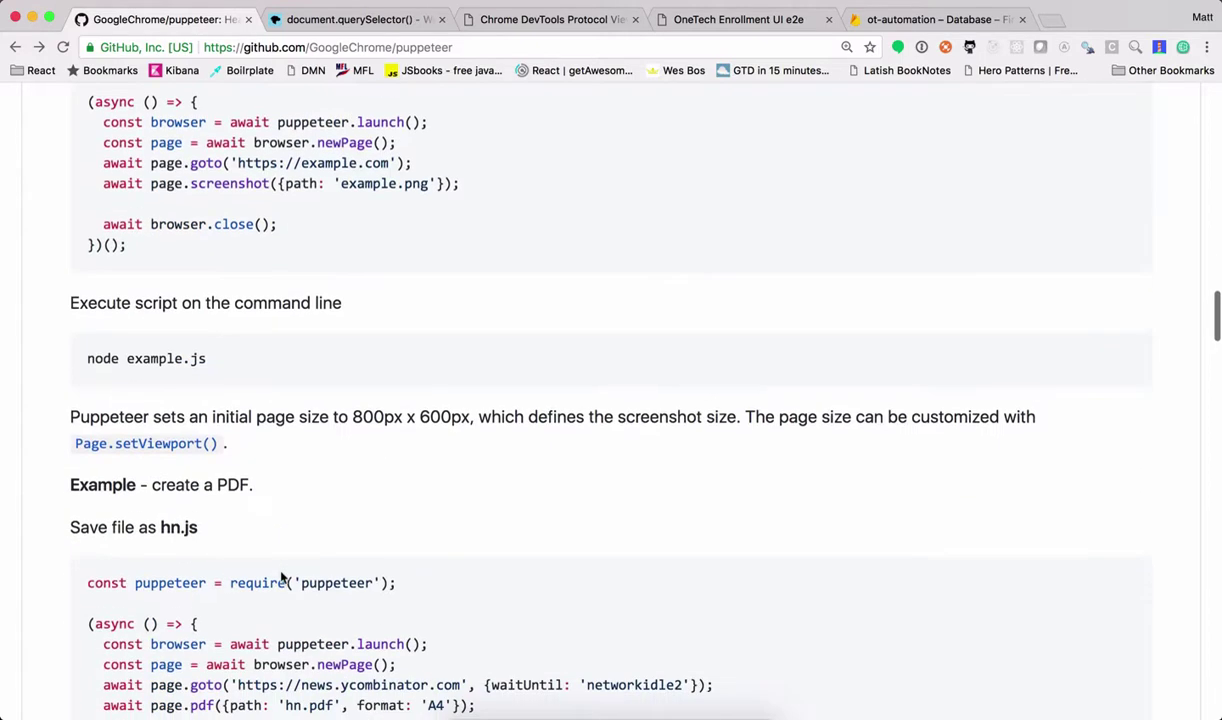
scroll("down", 3)
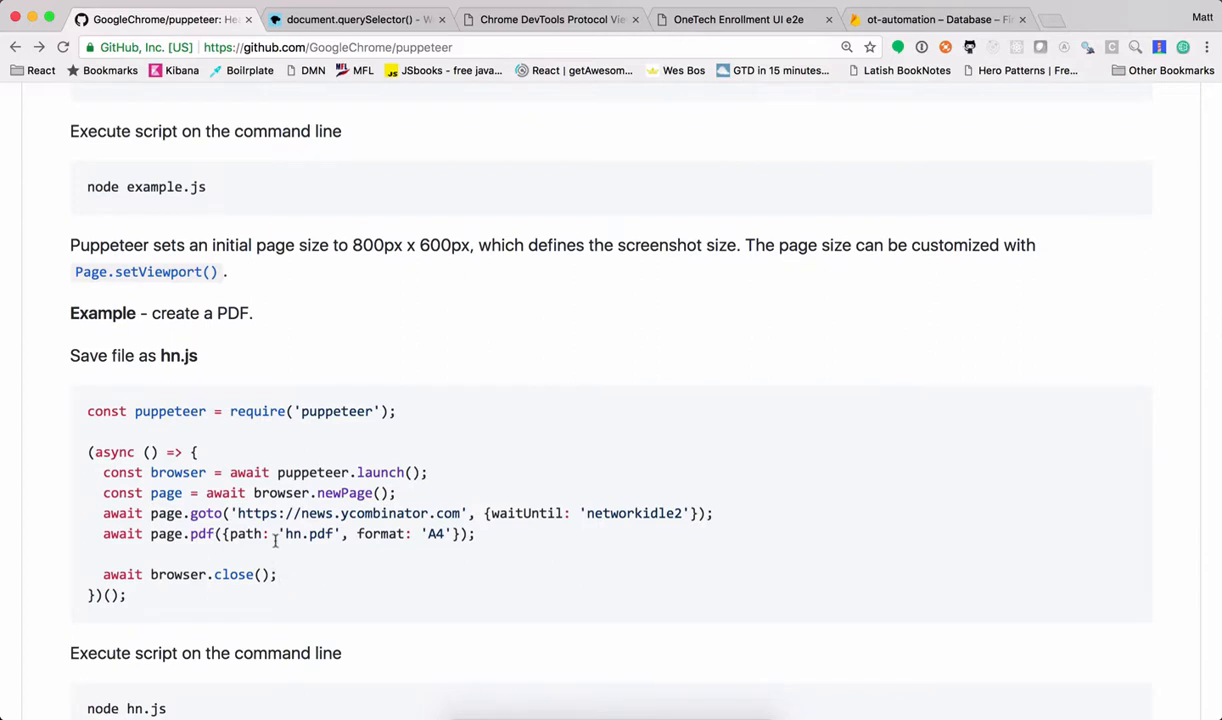
scroll("down", 3)
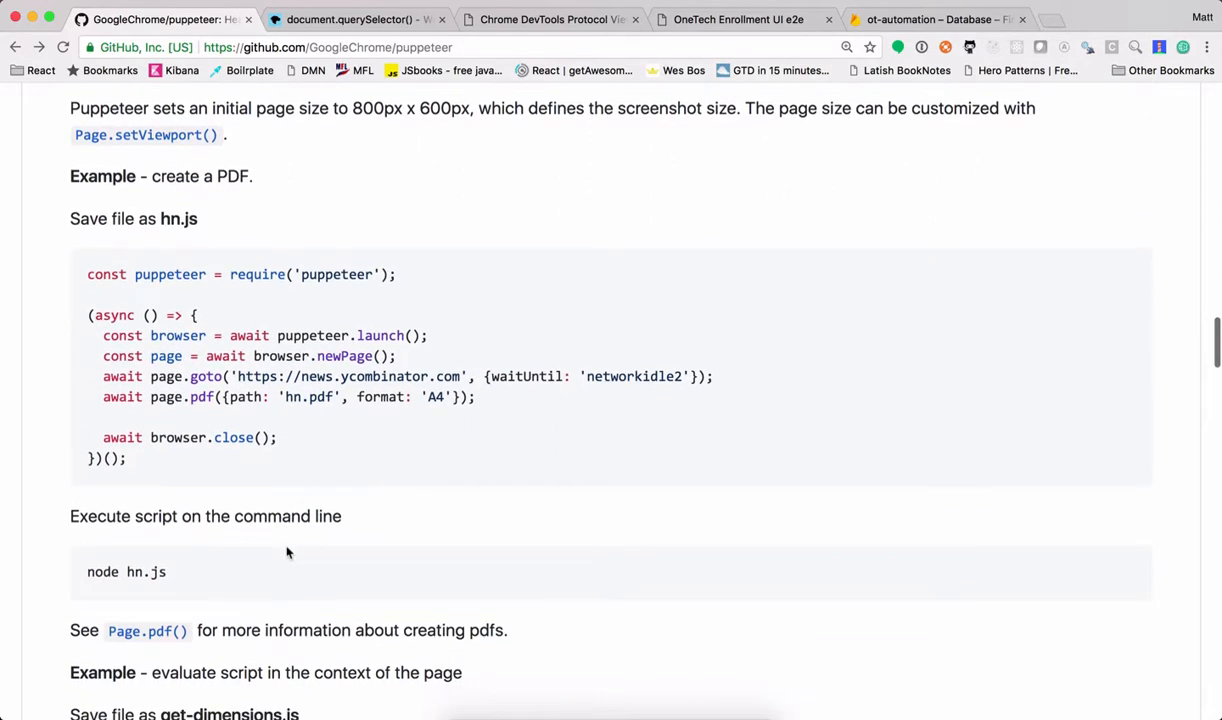
scroll("down", 3)
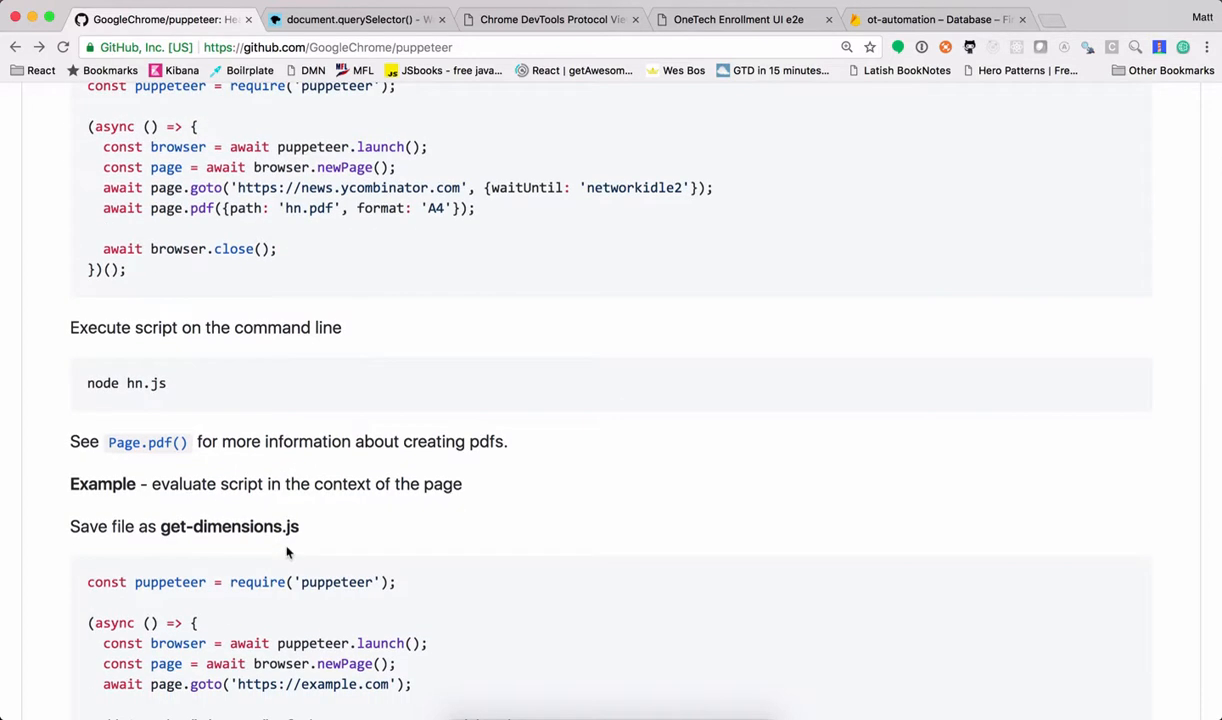
scroll("down", 3)
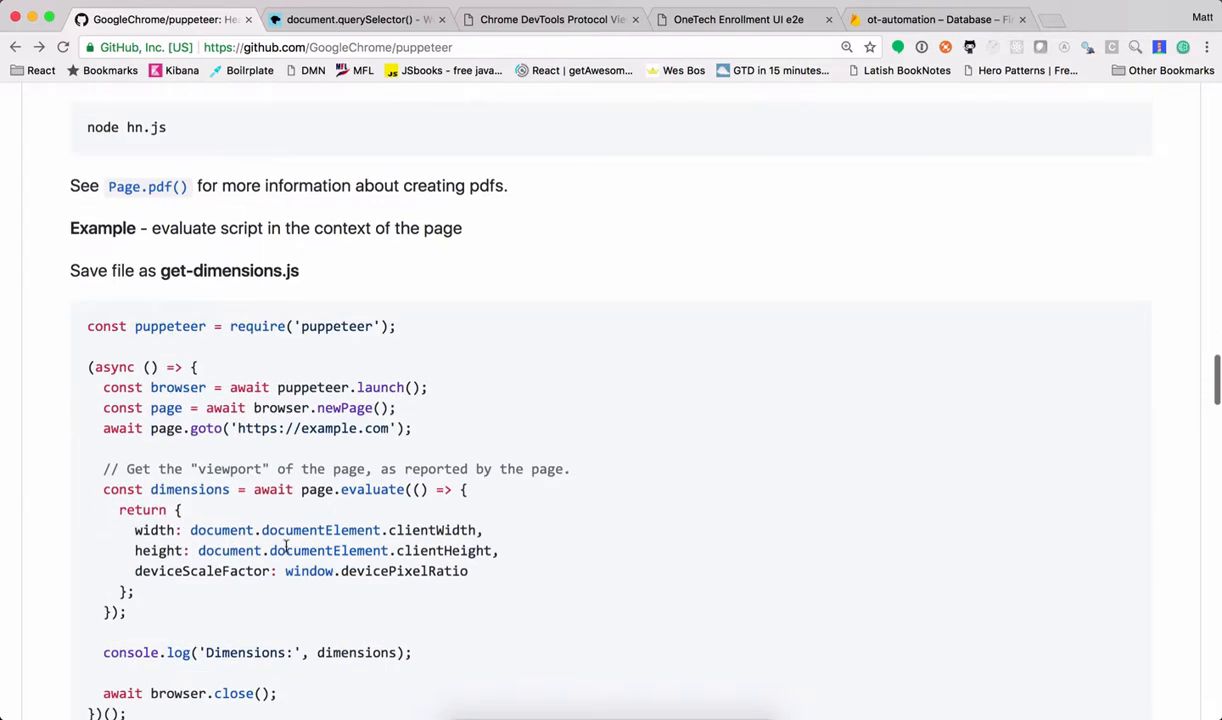
scroll("up", 3)
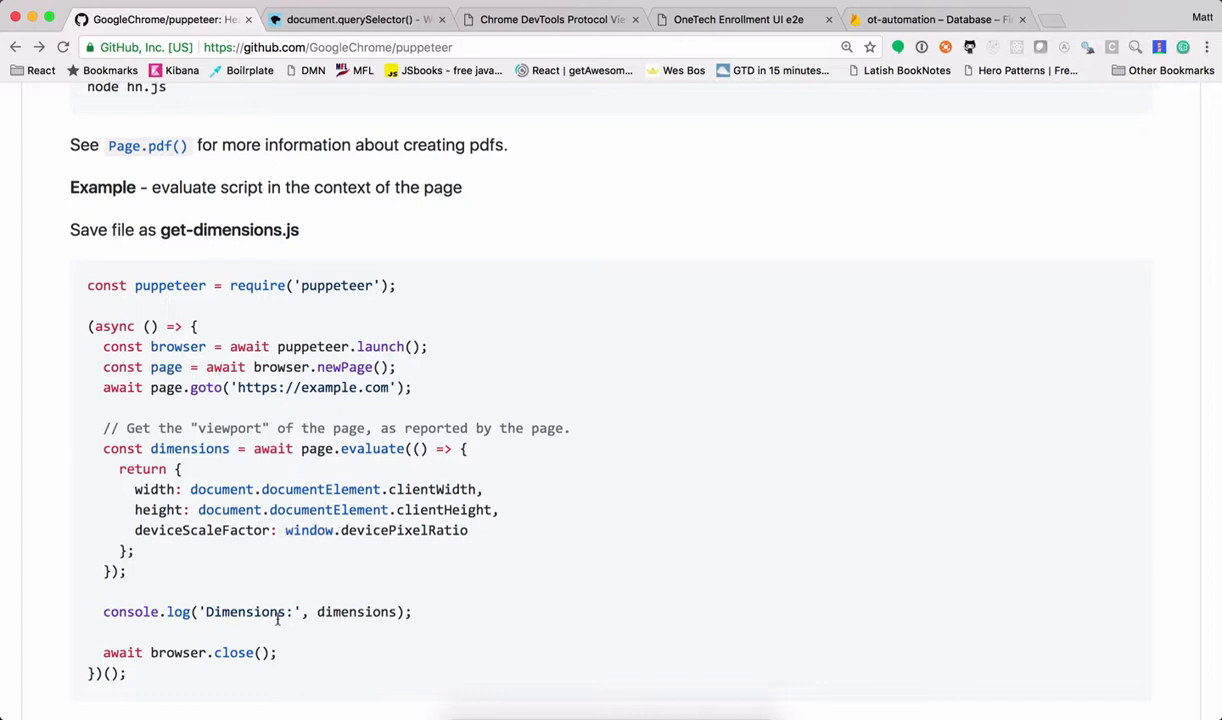
- Continue to the runtime settings, then scroll back up to the hn.js PDF example
scroll("down", 3)
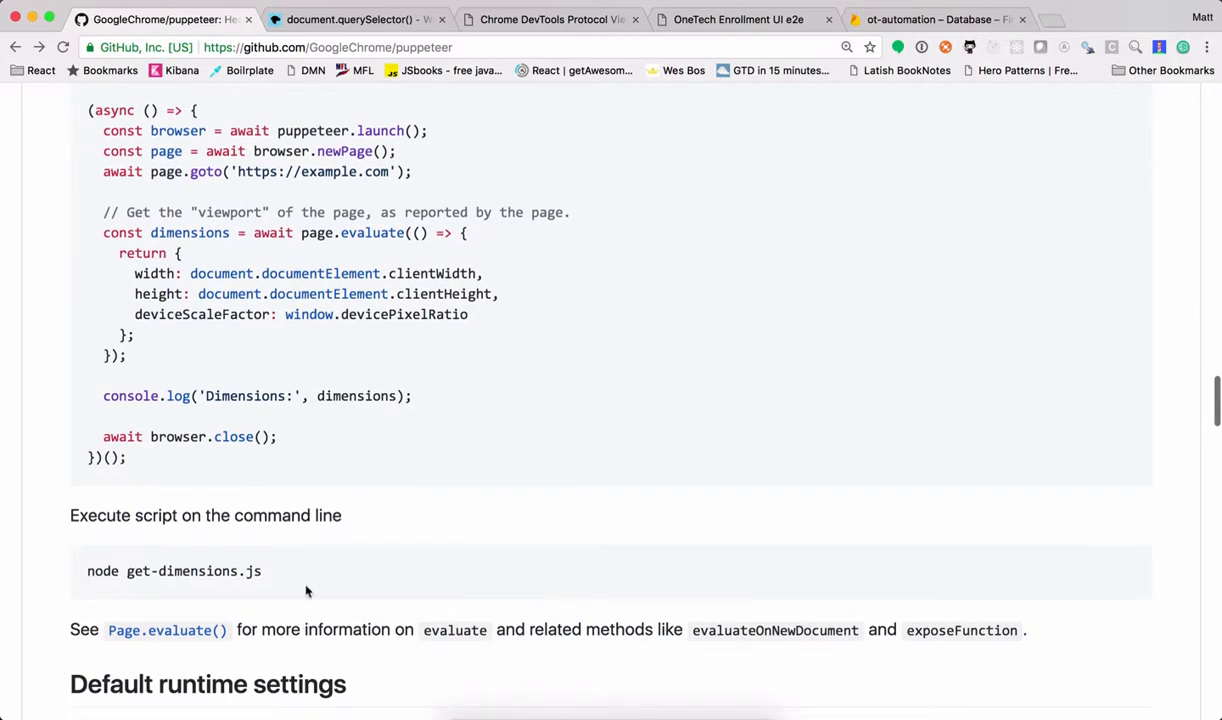
scroll("down", 3)
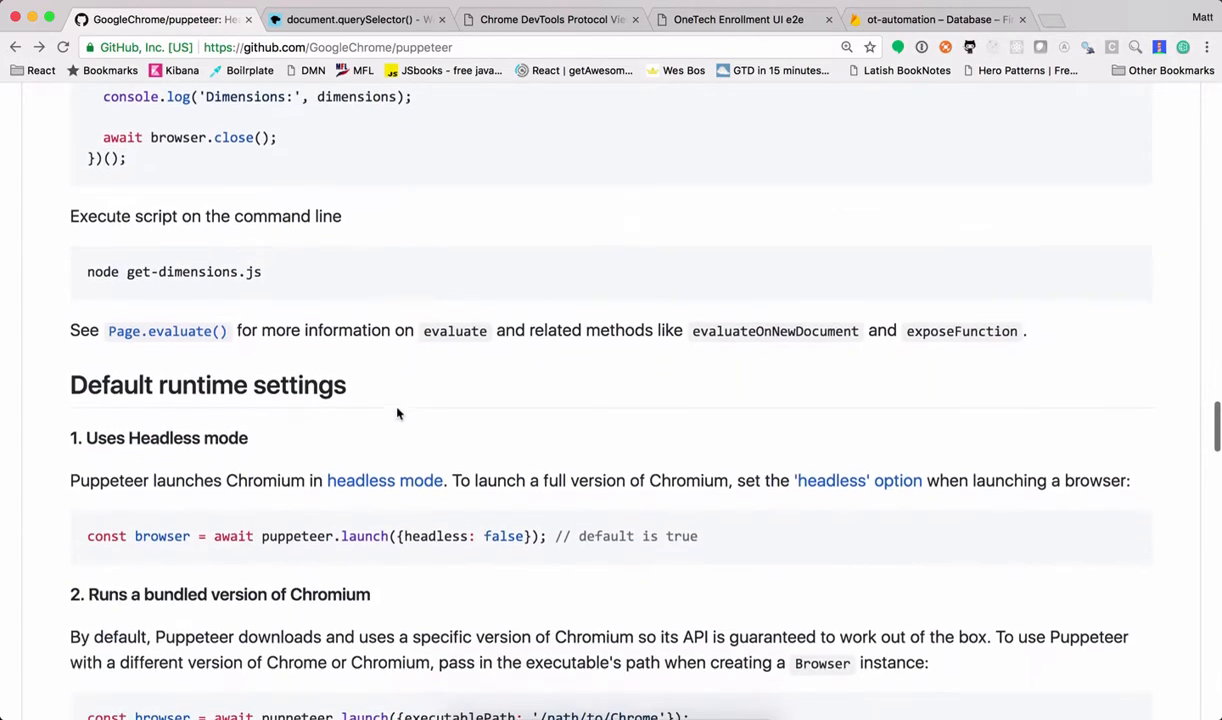
scroll("down", 3)
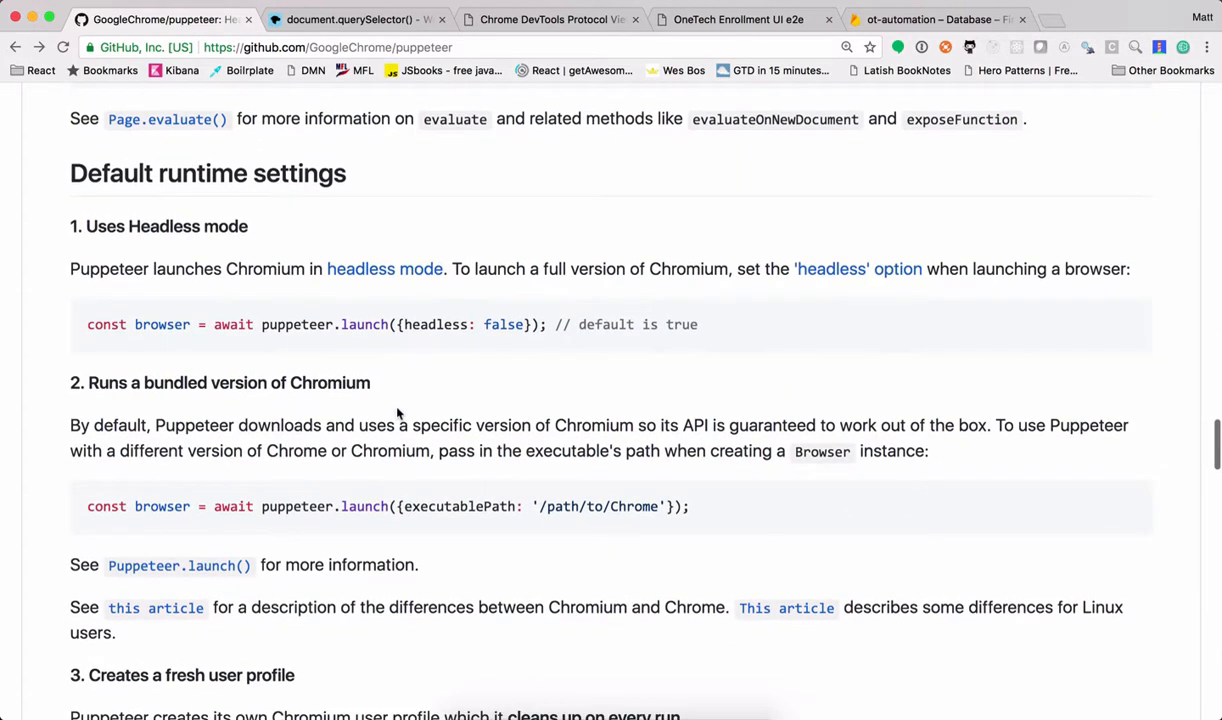
scroll("up", 3)
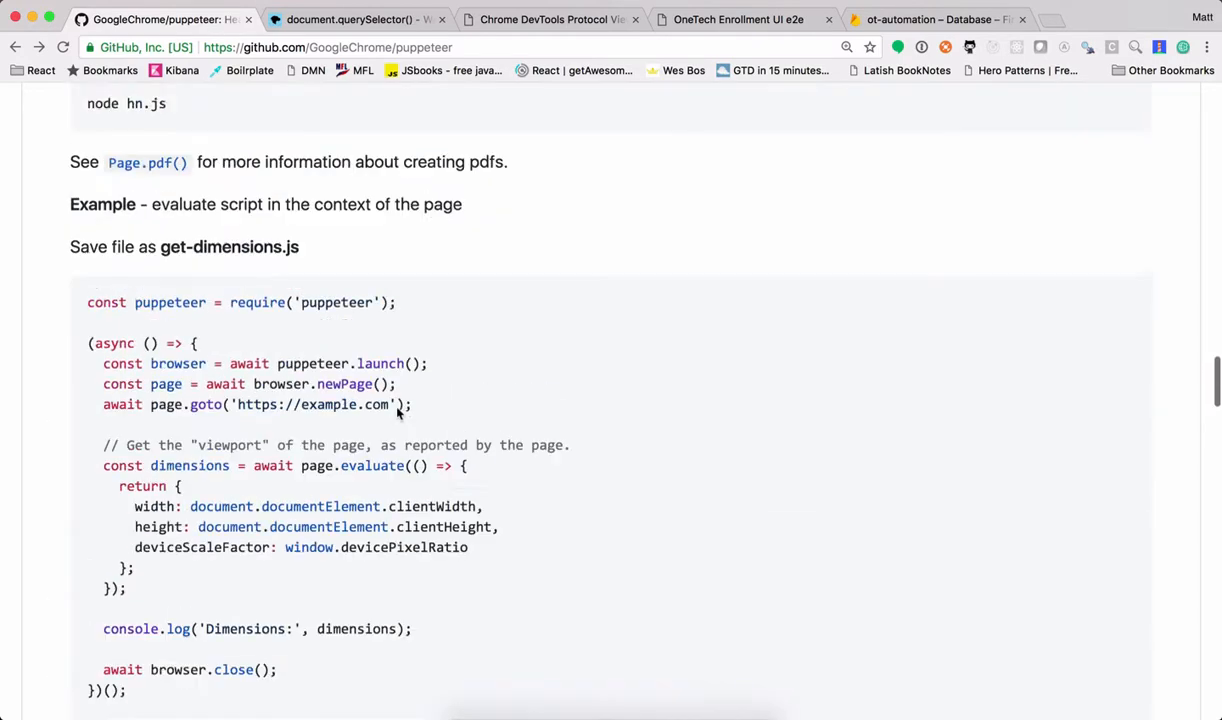
scroll("up", 3)
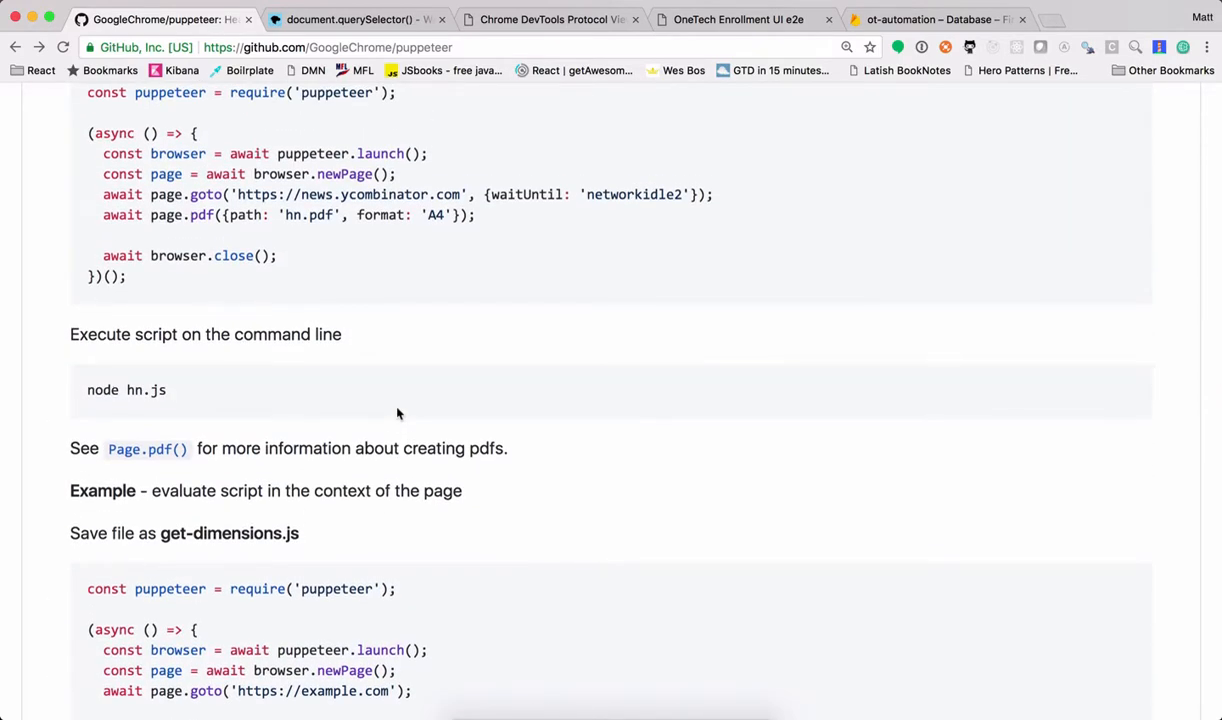
scroll("up", 3)
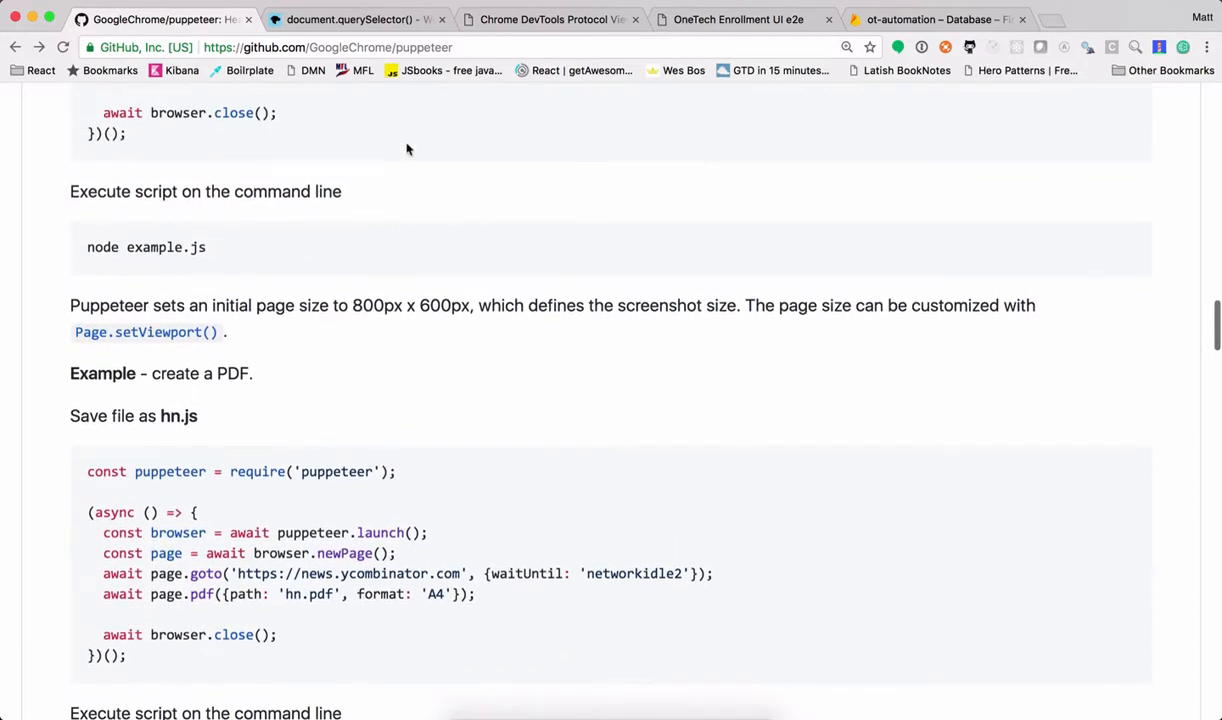
mouse_move(358, 33)
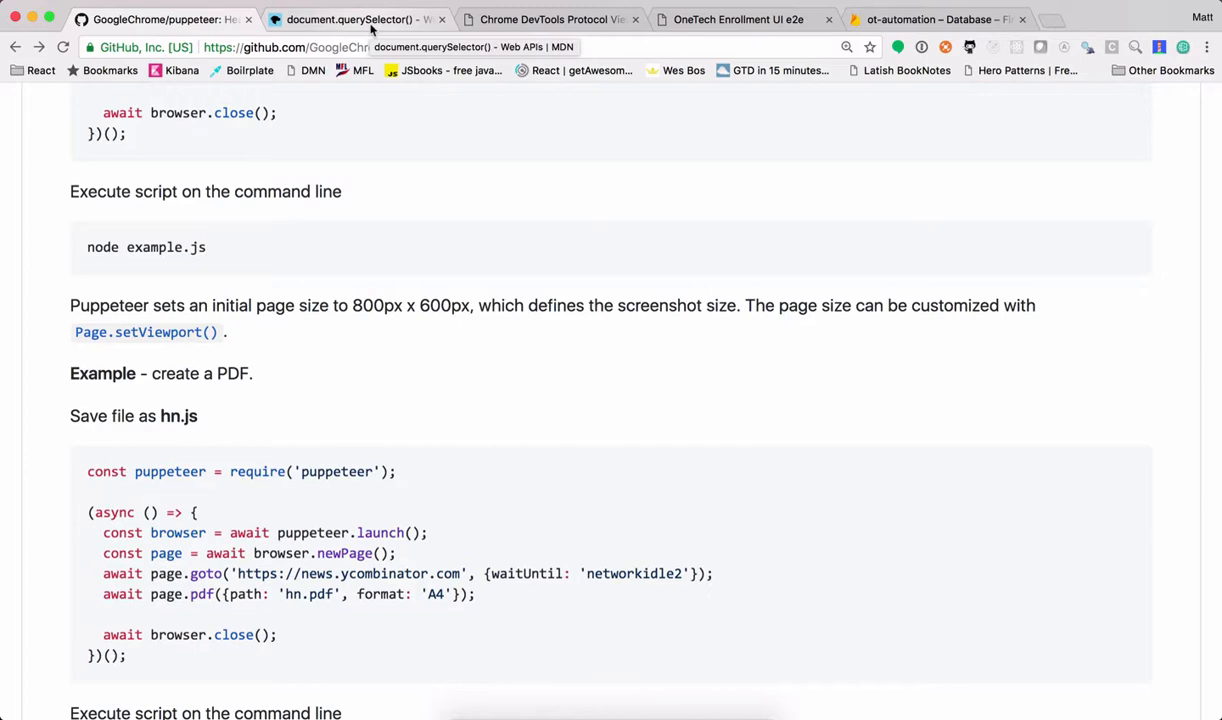
mouse_move(368, 127)
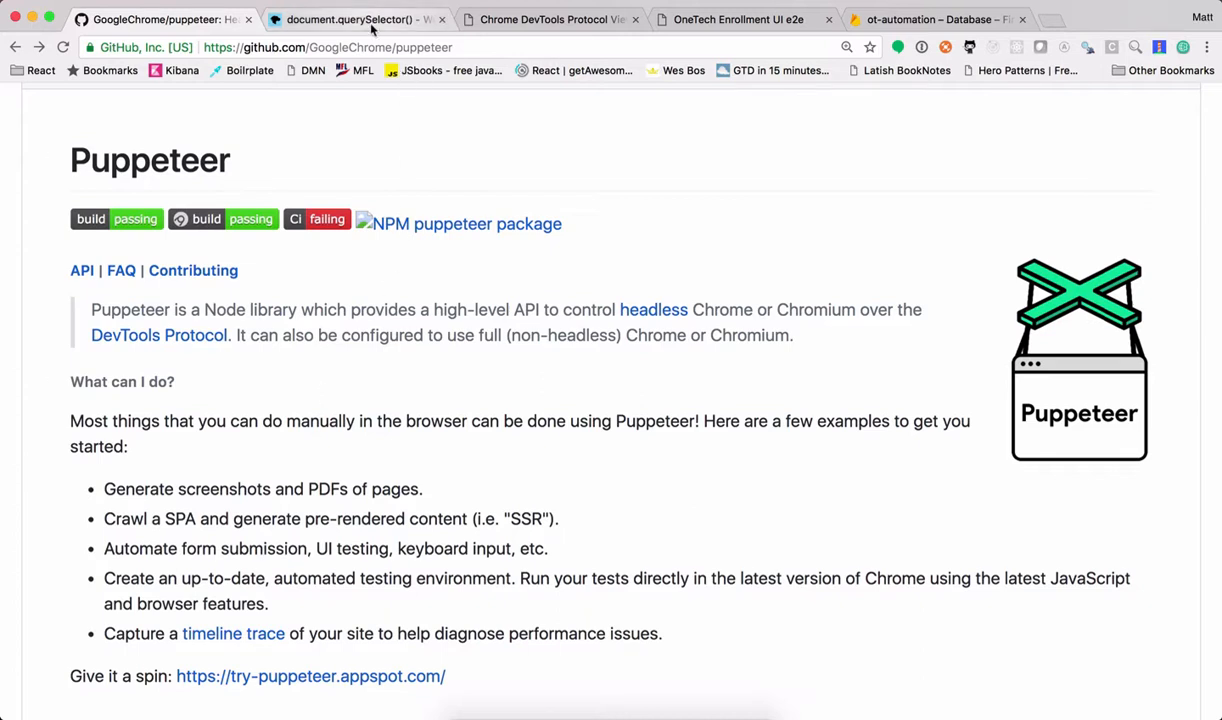
- Switch to the document.querySelector() – MDN tab
left_click(350, 19)
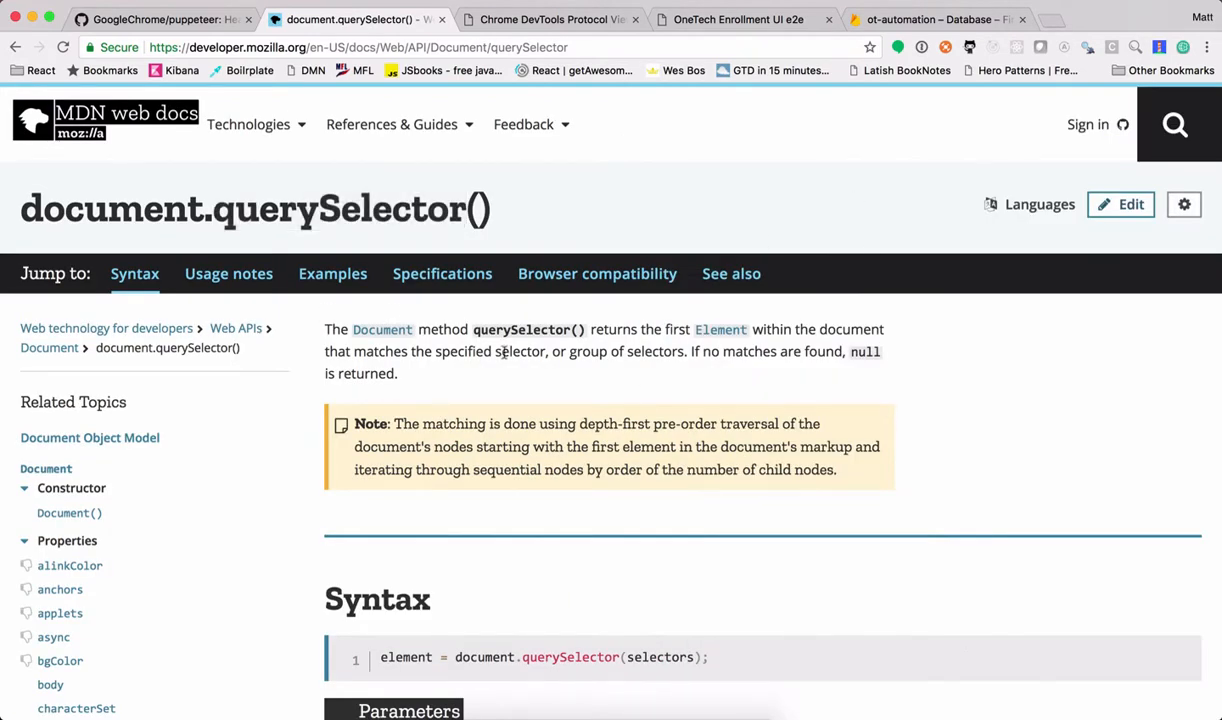
scroll("down", 3)
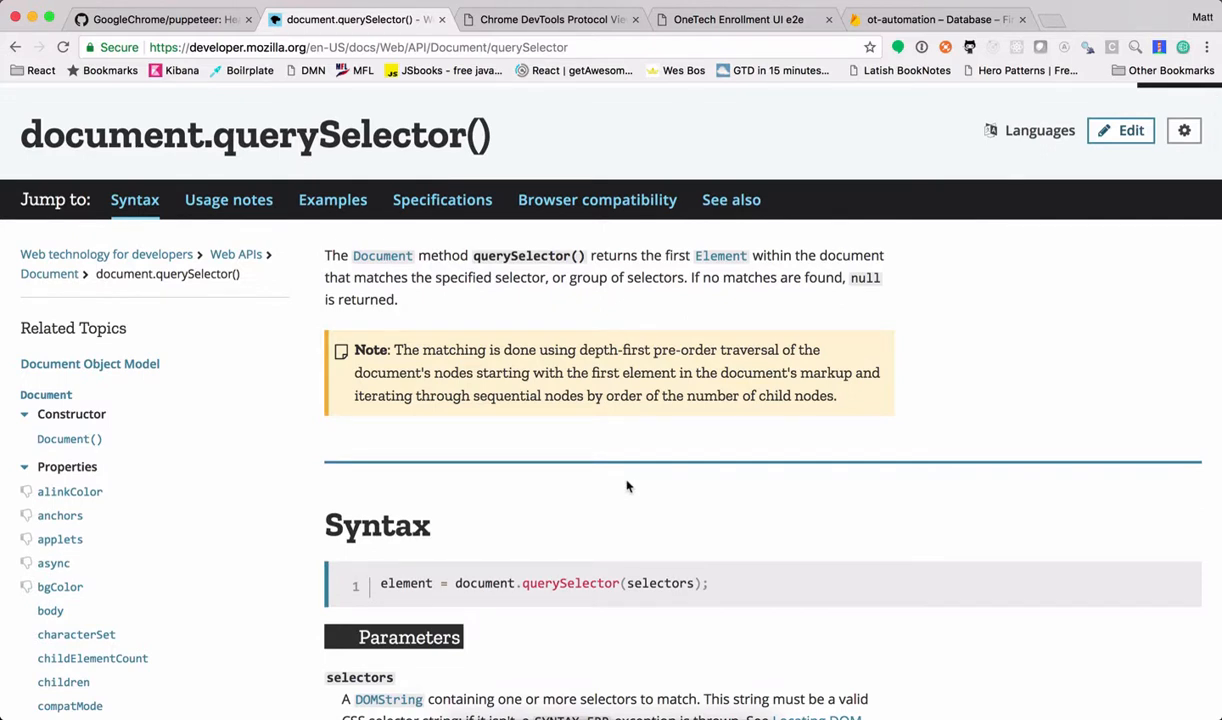
scroll("down", 3)
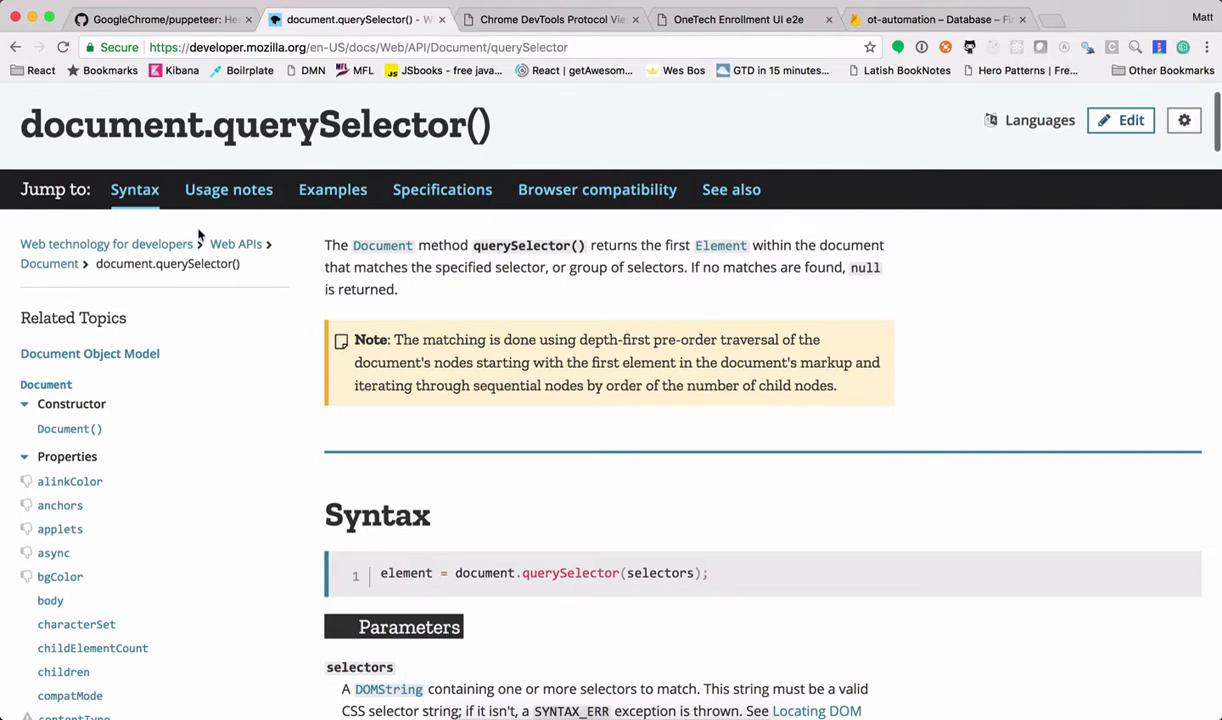
mouse_move(580, 603)
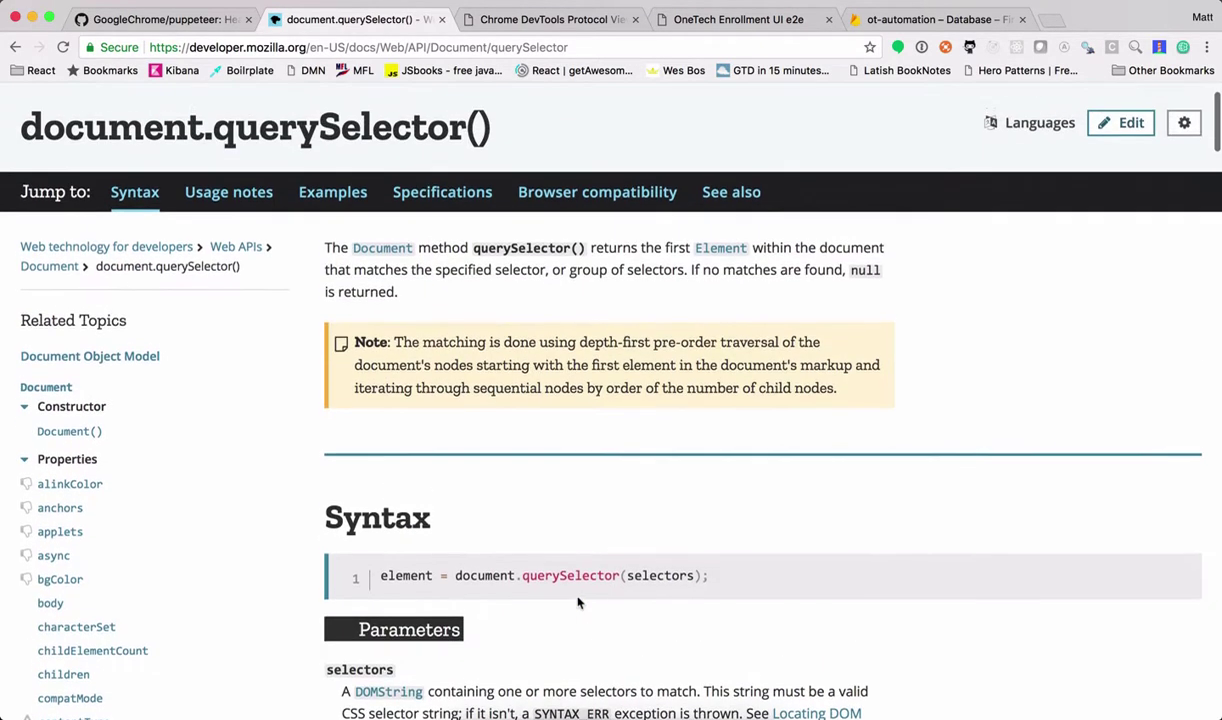
scroll("down", 3)
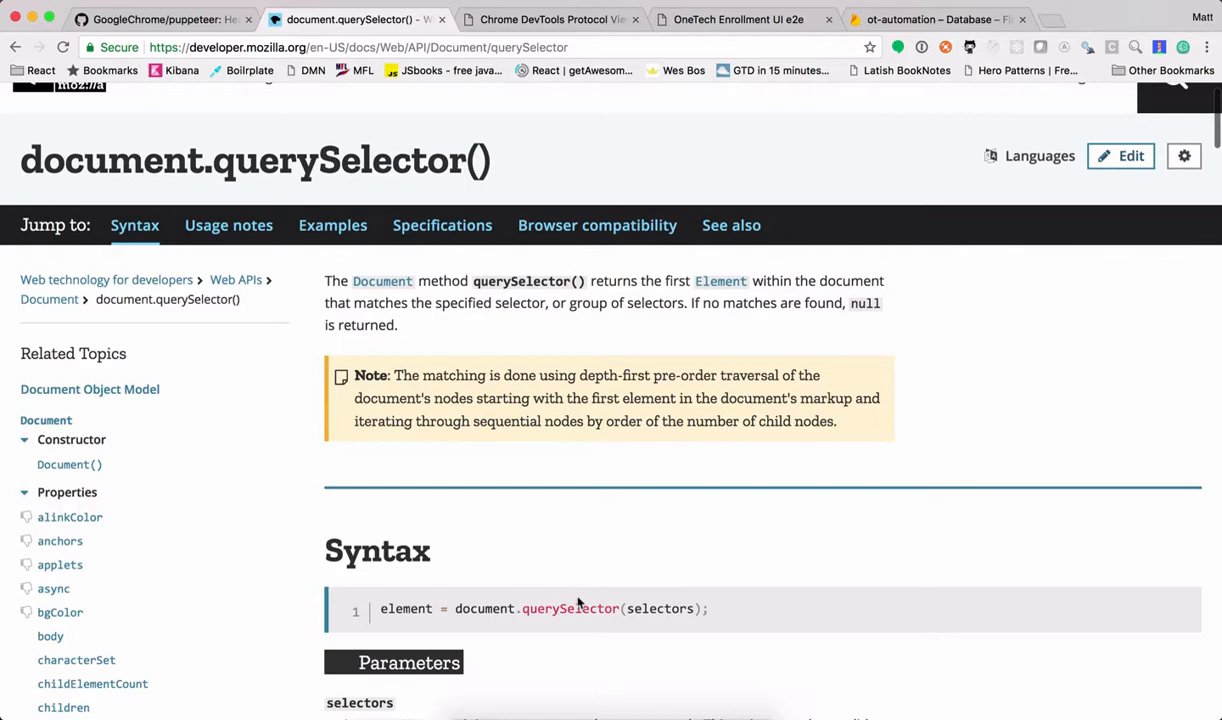
scroll("down", 3)
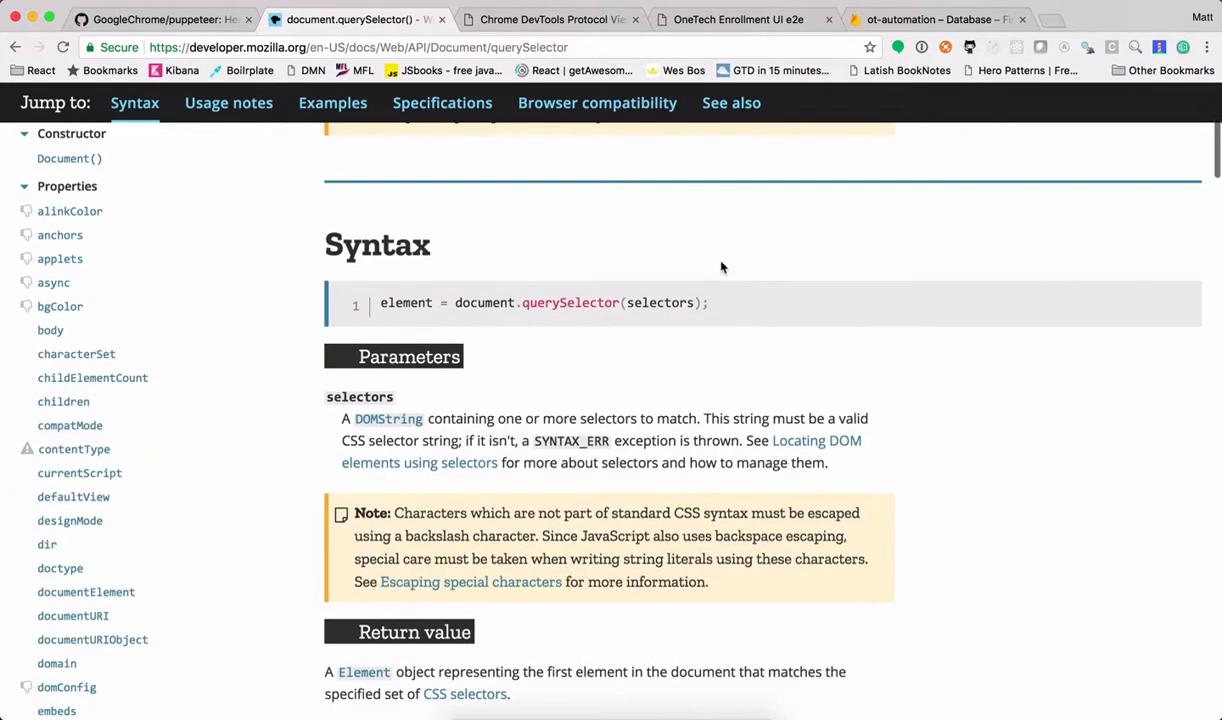
scroll("up", 3)
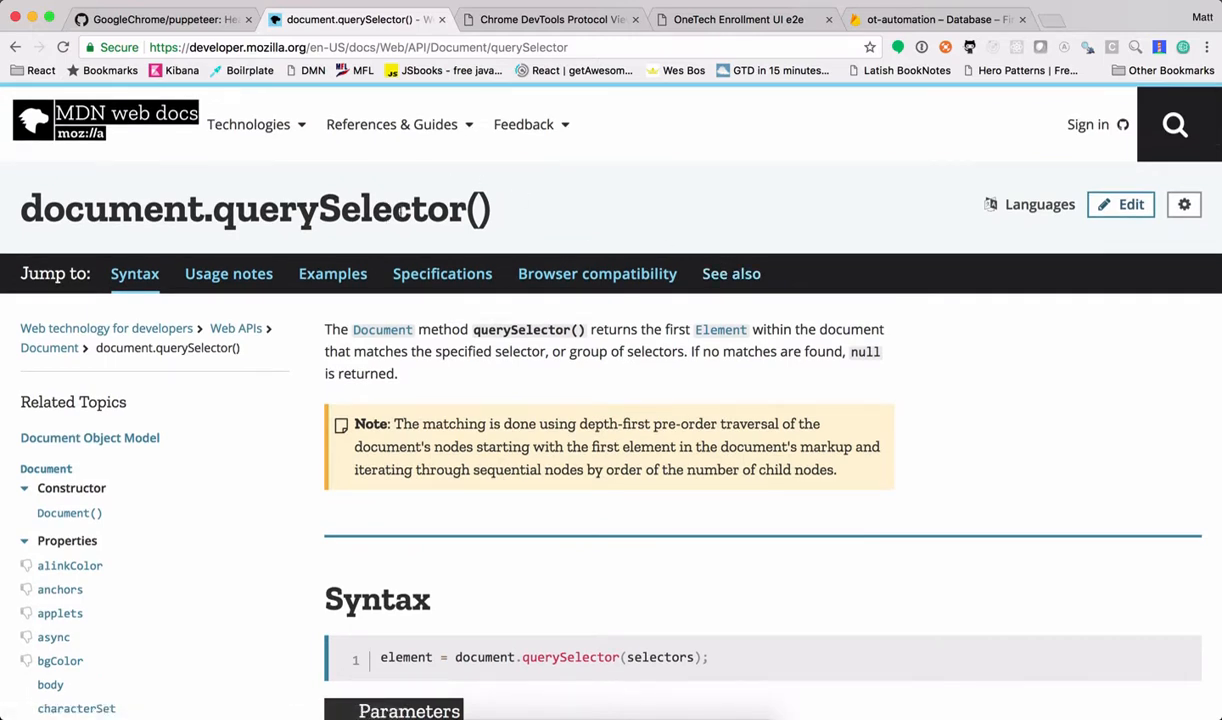
double_click(330, 208)
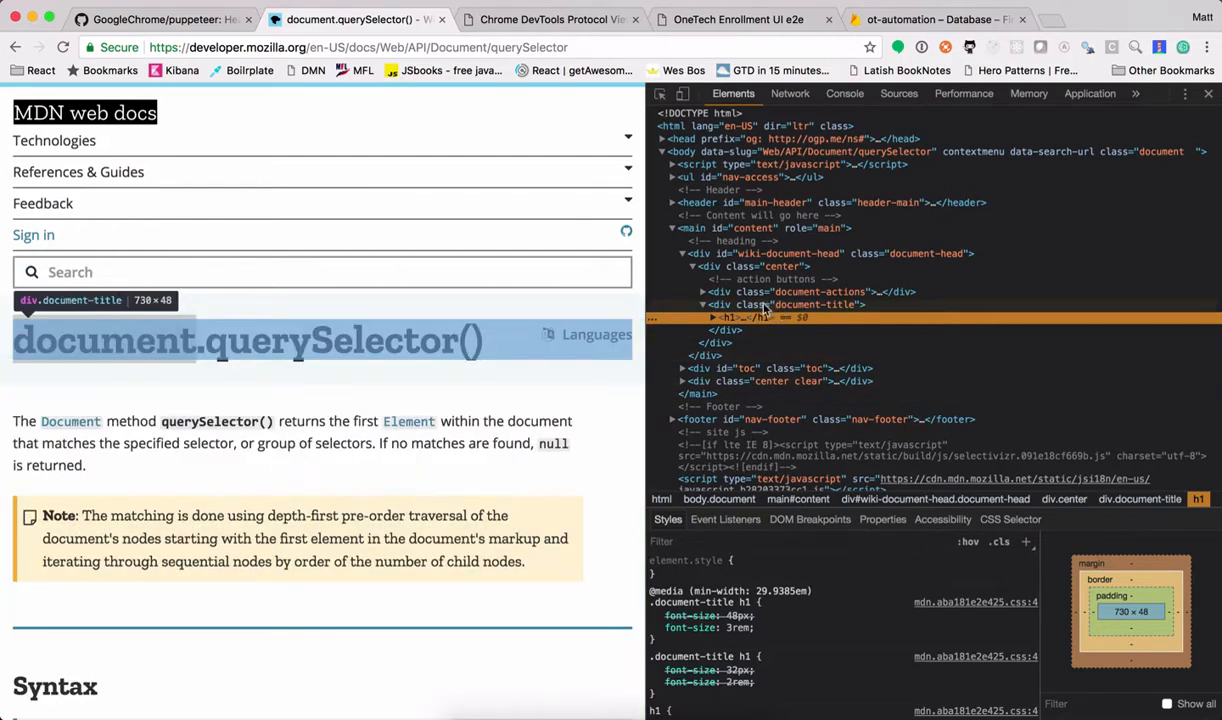
mouse_move(815, 311)
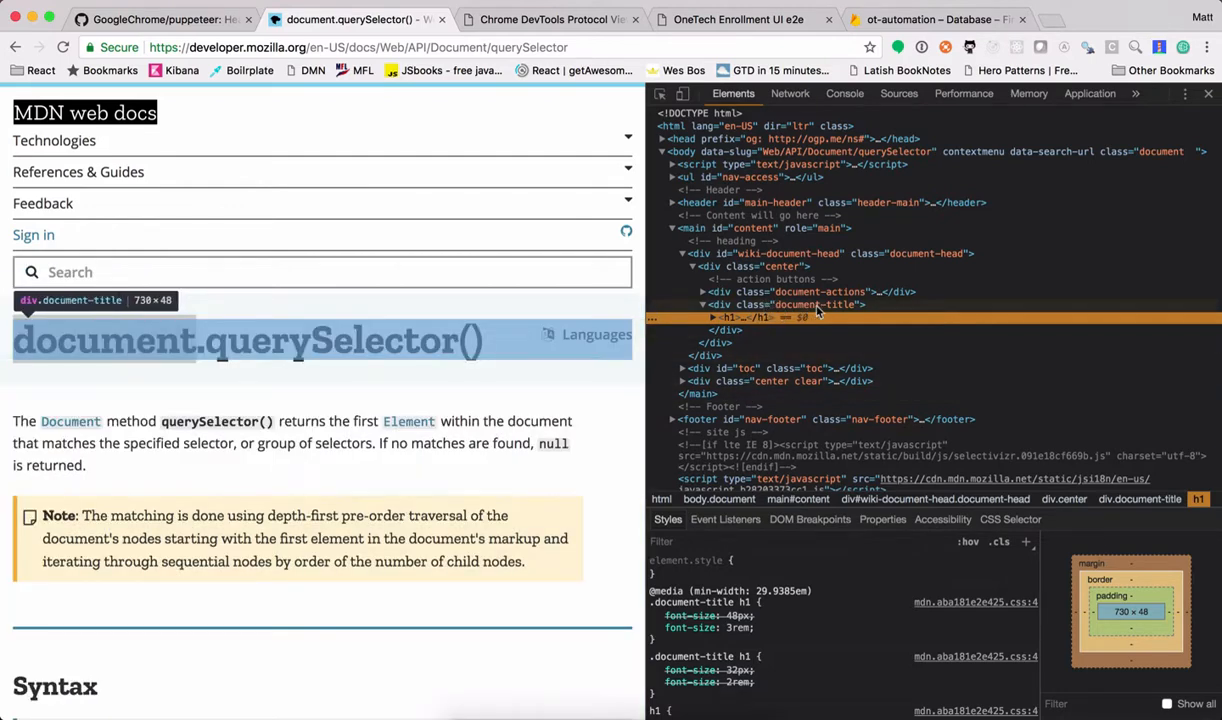
mouse_move(835, 312)
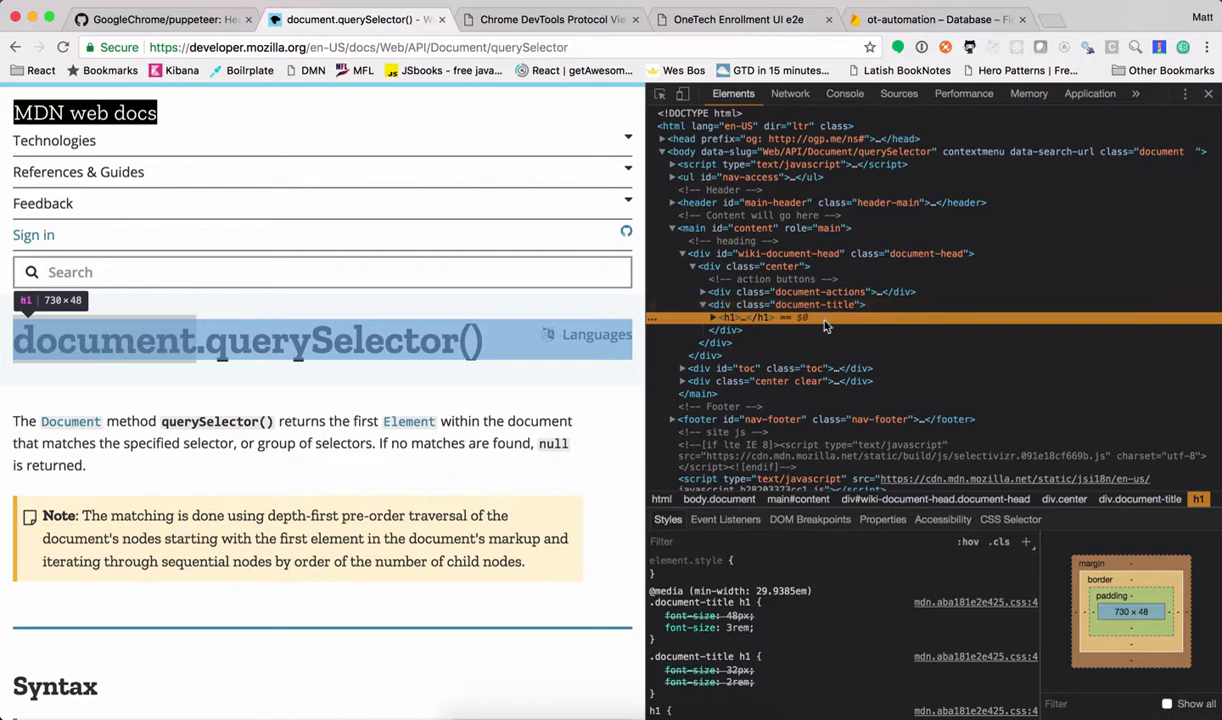
- Switch DevTools to the Console panel
left_click(844, 93)
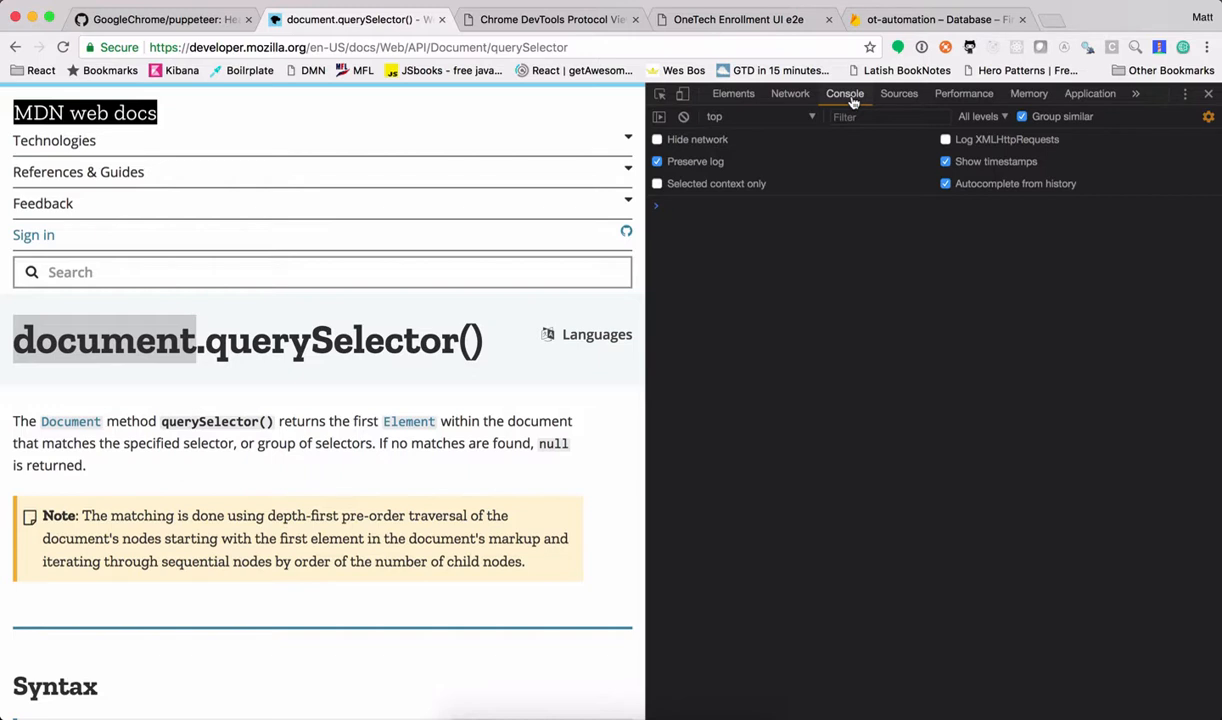
- Run document.querySelector('.document-title'), expand its div and h1, then return to the Puppeteer tab
type("document.")
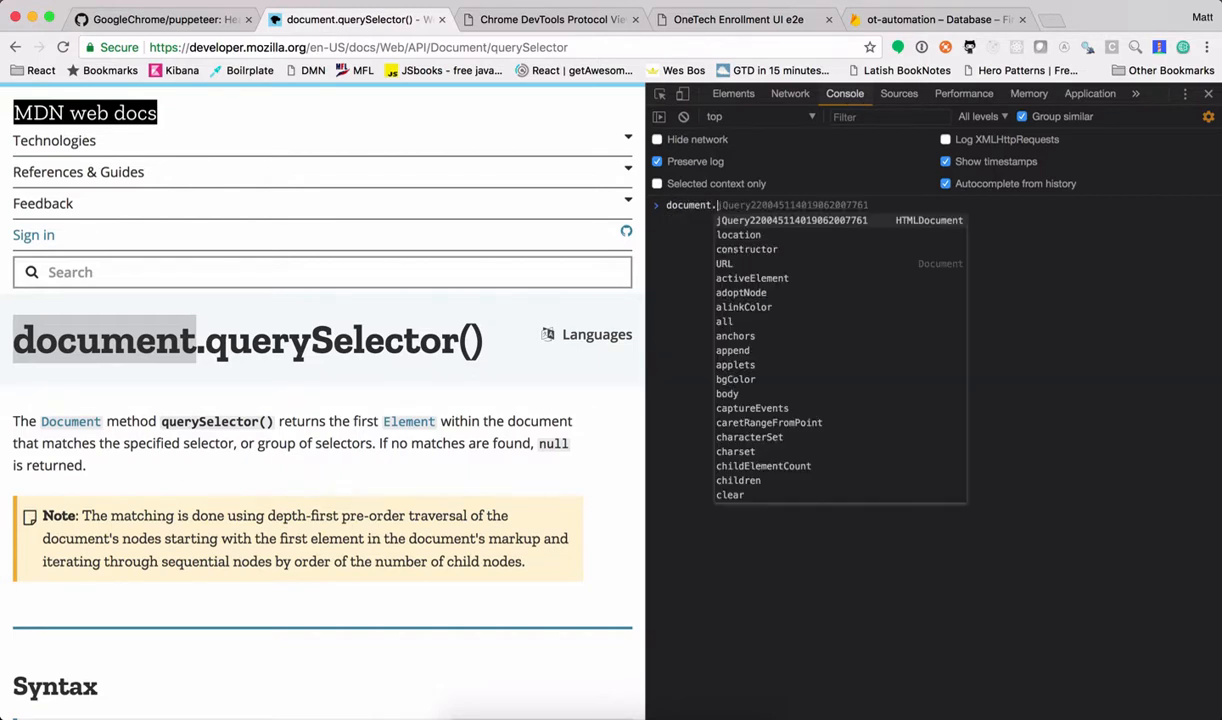
type("queryse")
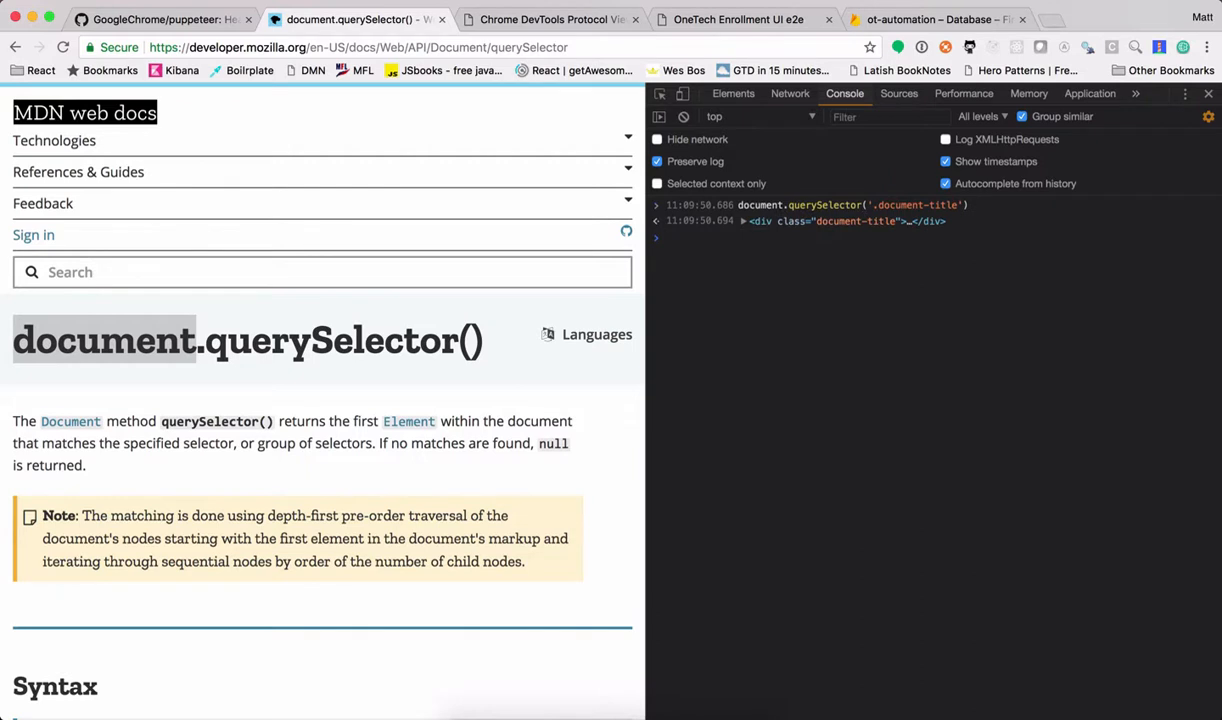
mouse_move(775, 221)
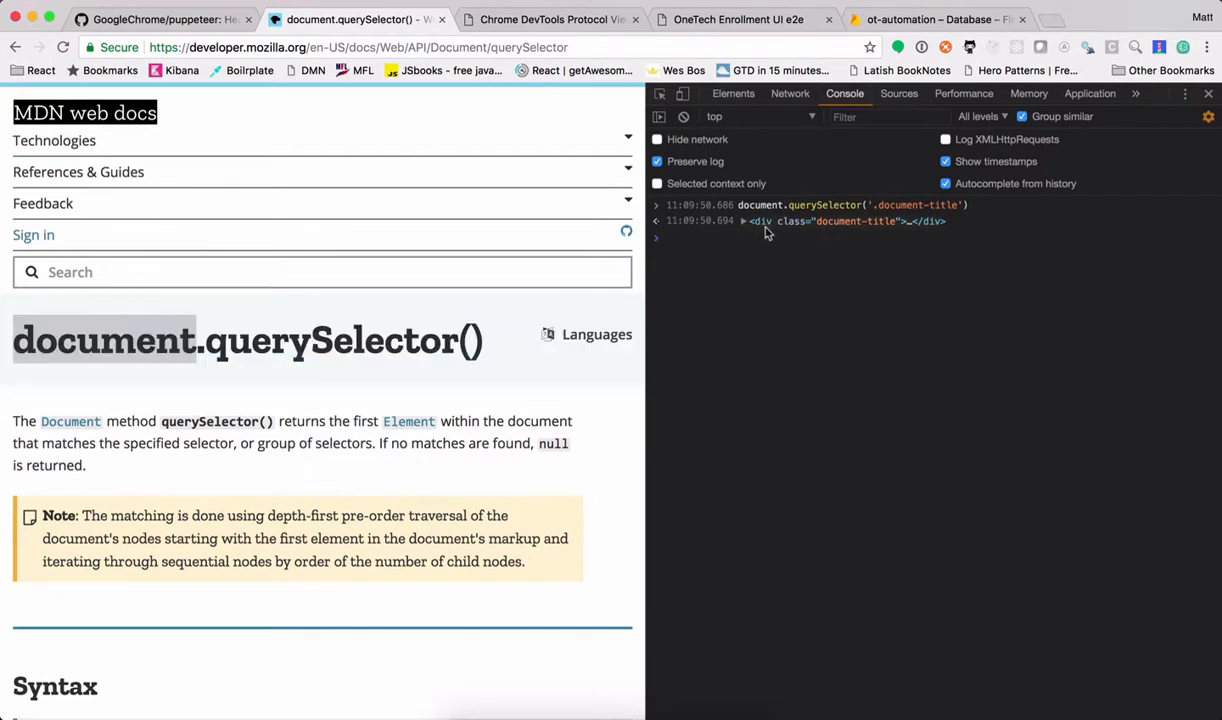
left_click(743, 221)
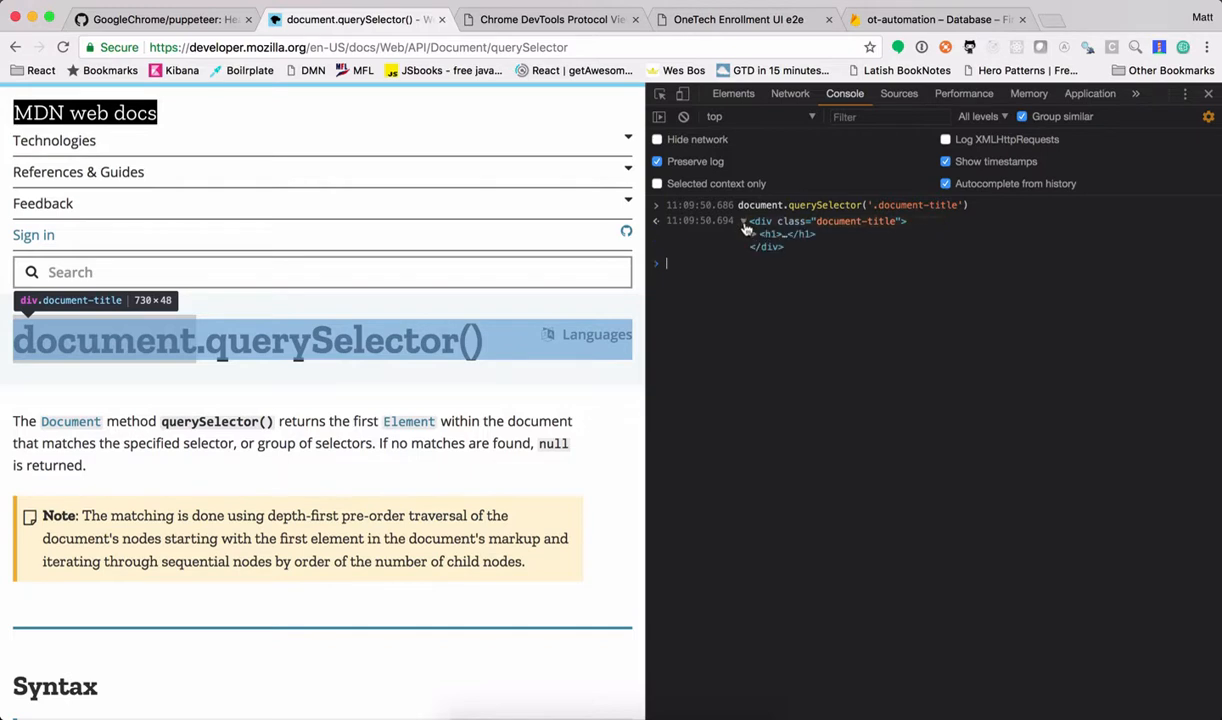
left_click(753, 234)
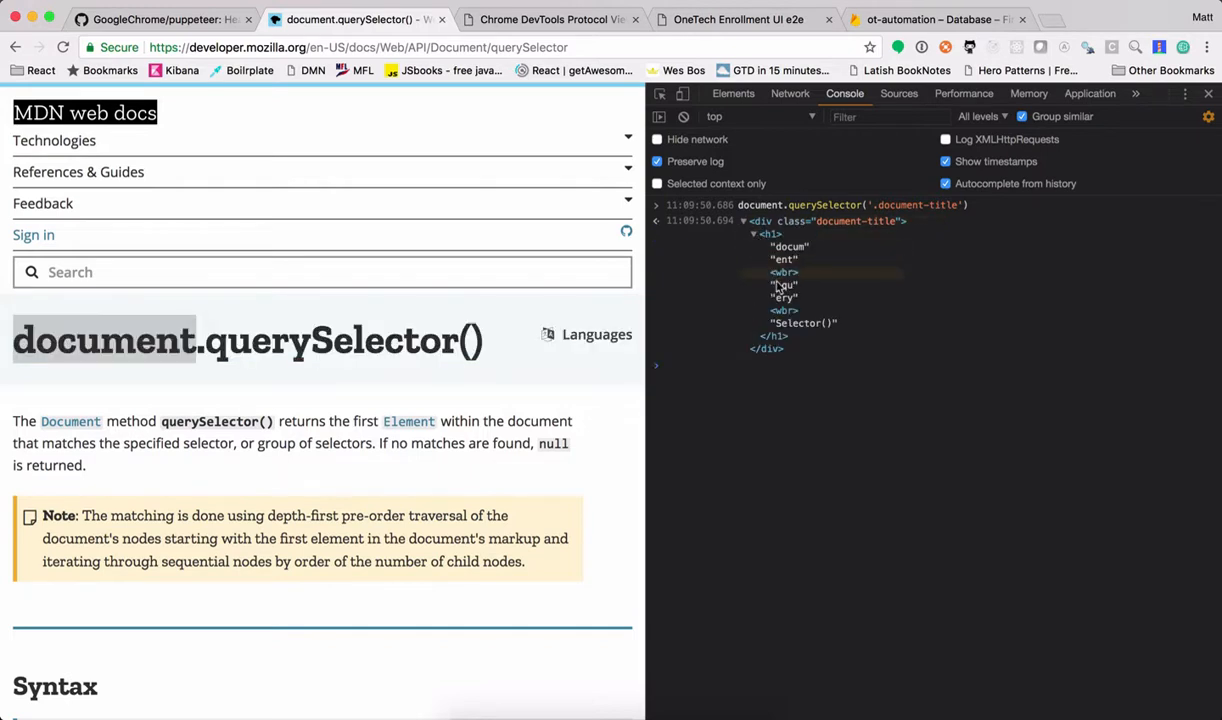
mouse_move(770, 233)
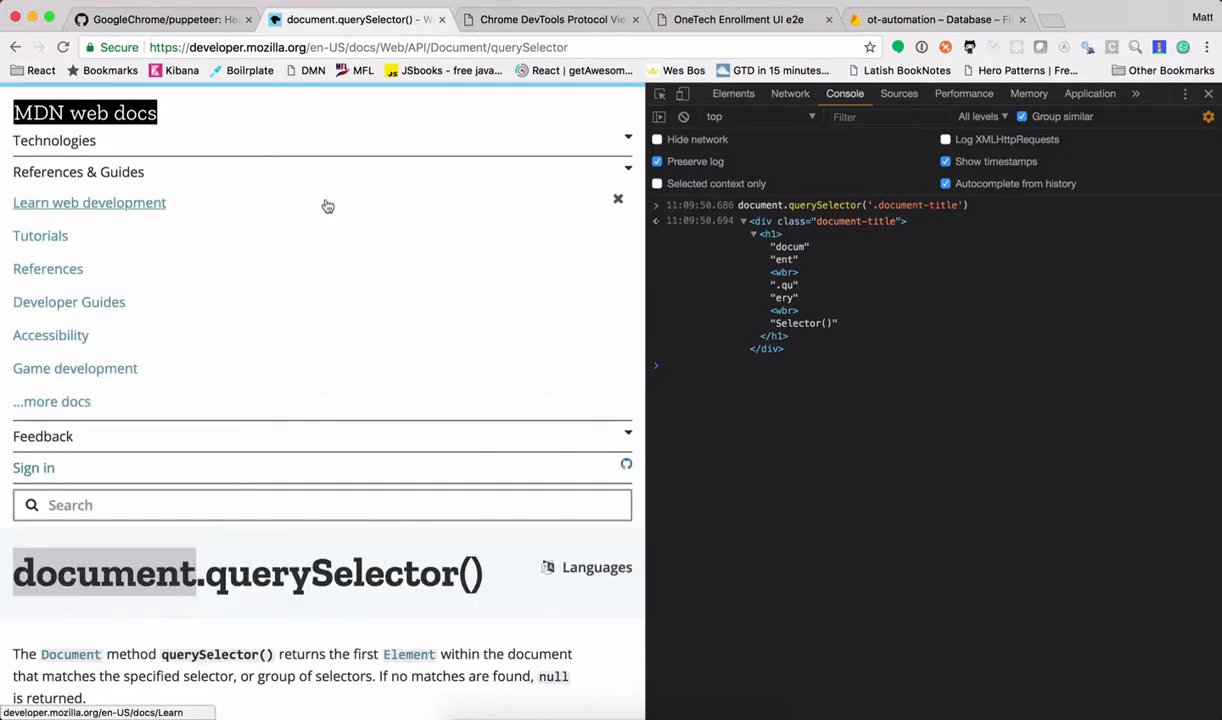
left_click(160, 19)
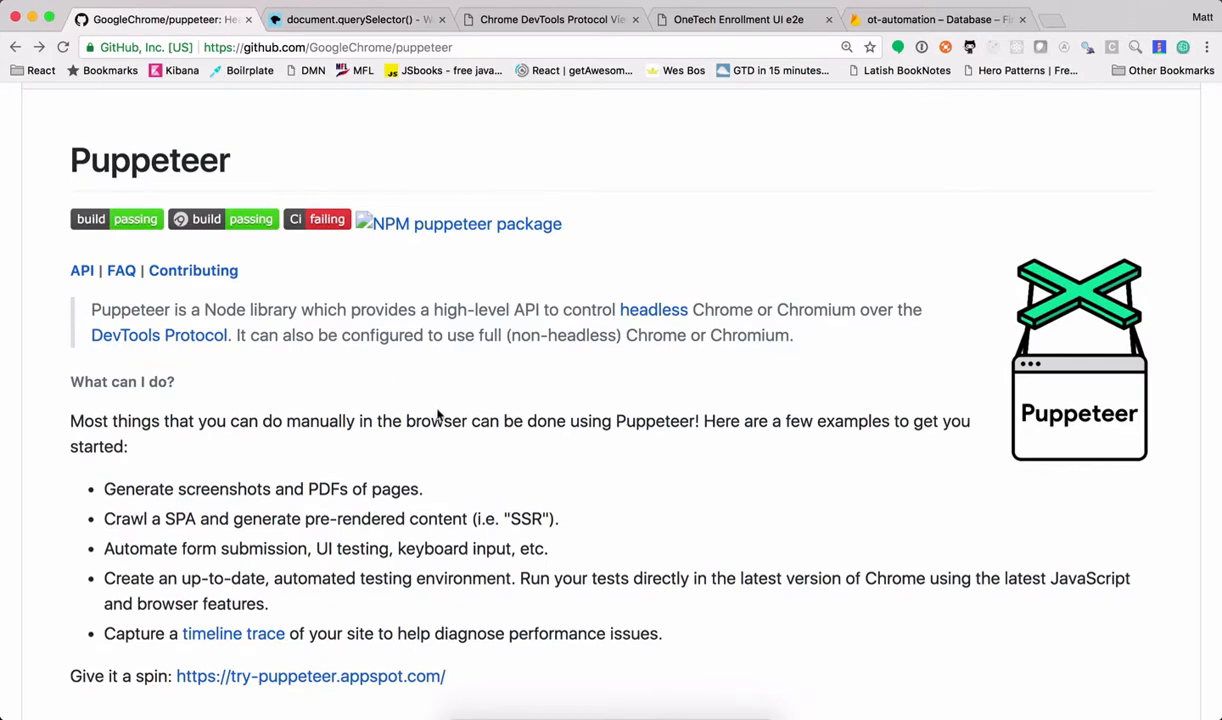
scroll("down", 3)
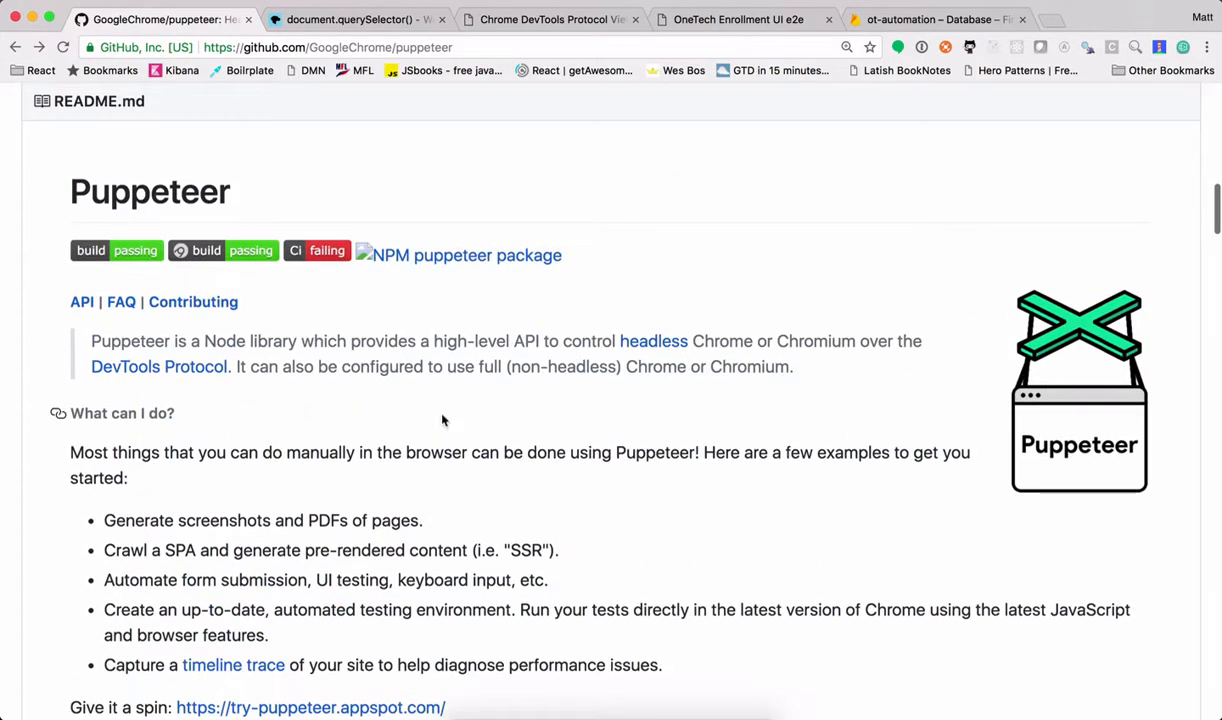